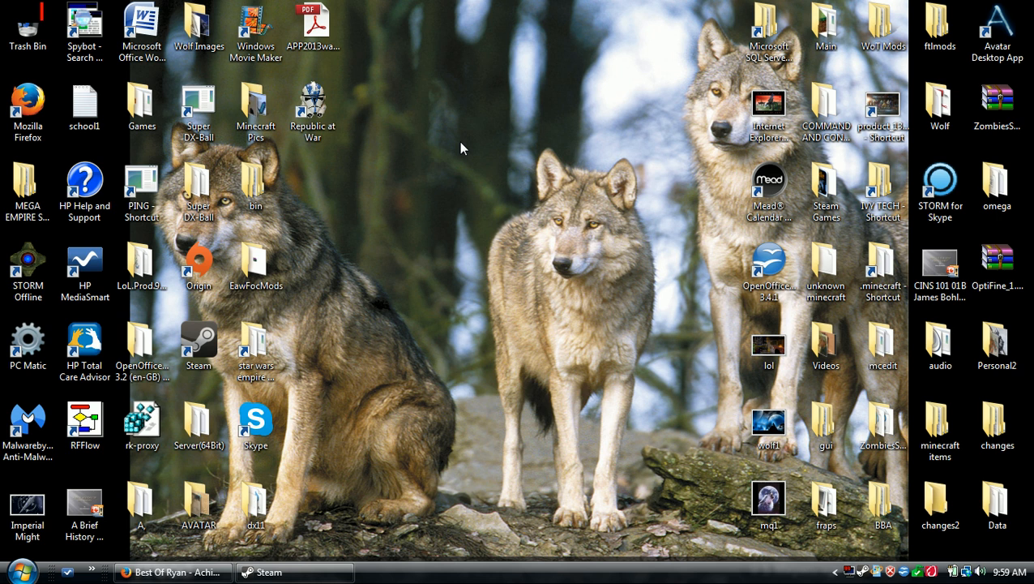
mouse_move(496, 180)
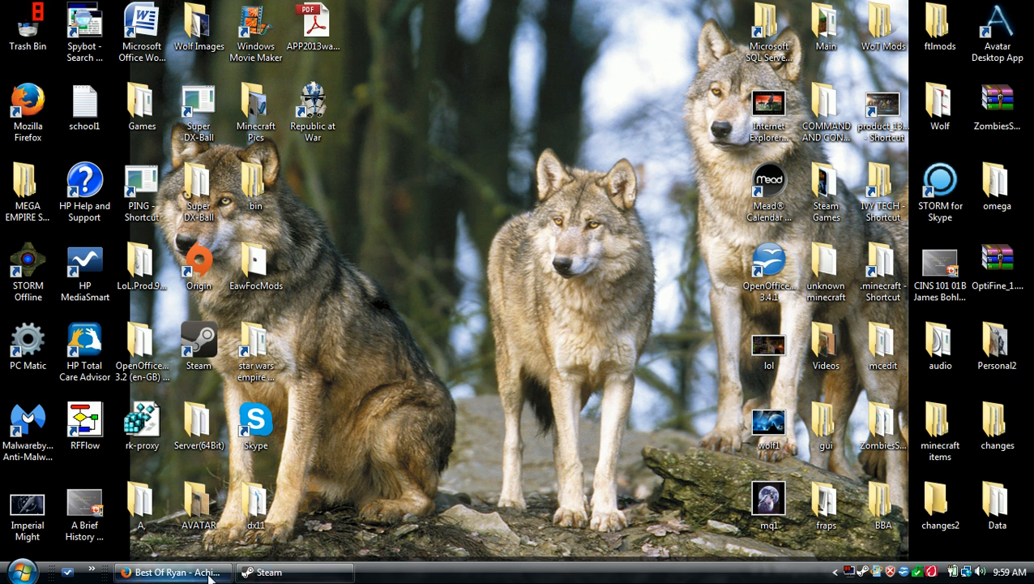
Bring Firefox forward with a new blank tab and browse down the bookmarks to the EAWMods folder.
click(162, 571)
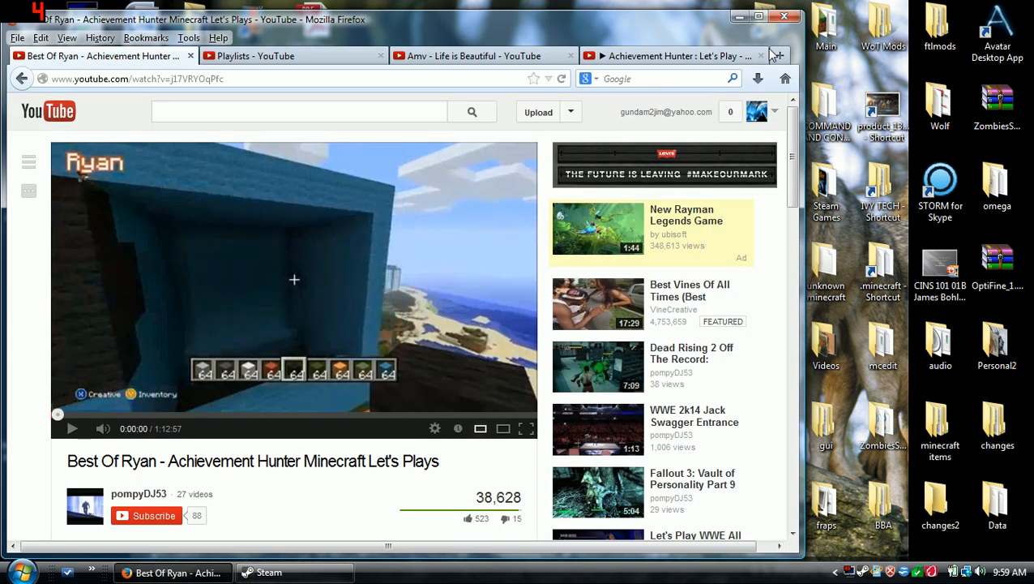
click(775, 55)
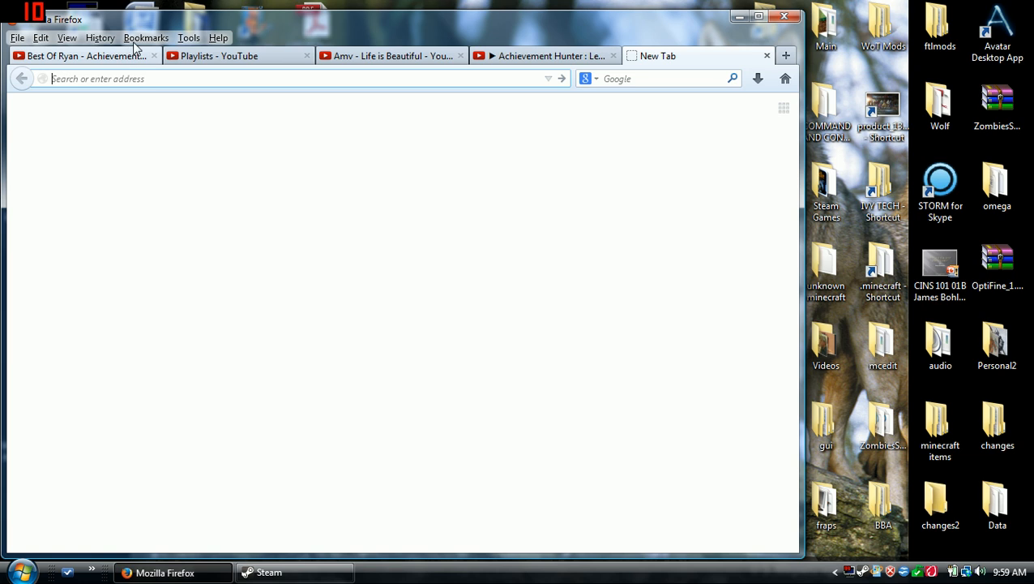
click(146, 37)
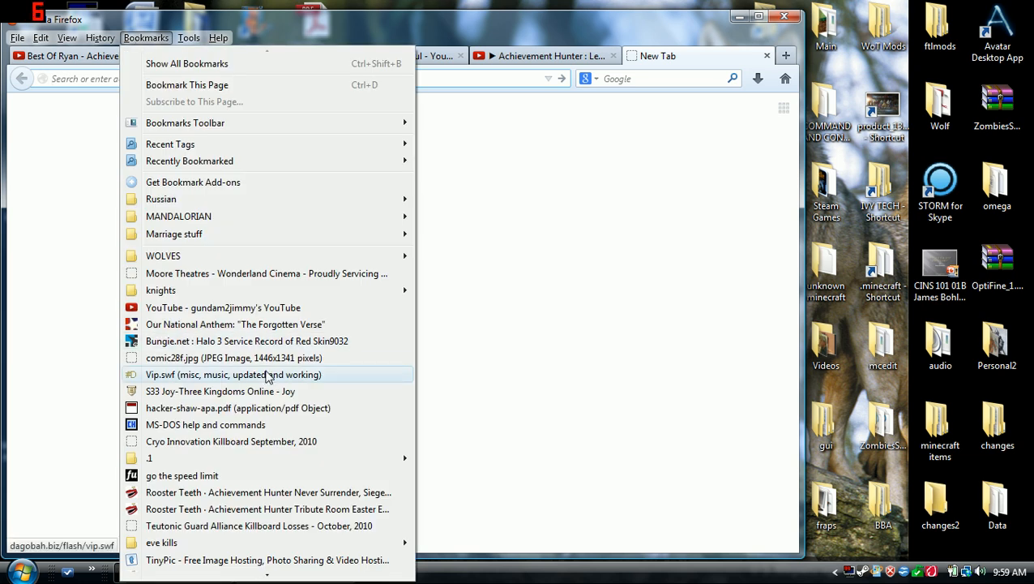
scroll(down, 3)
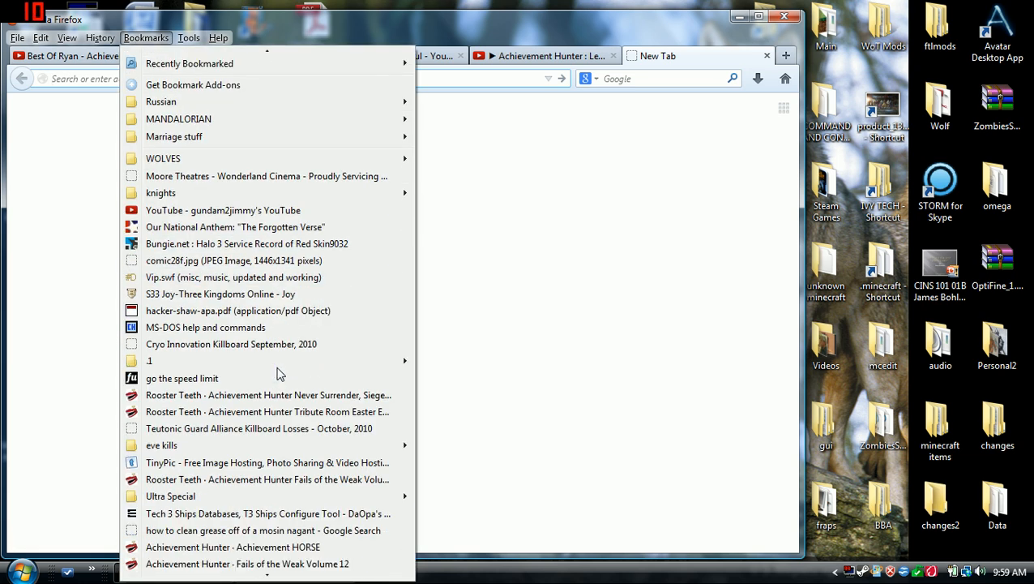
scroll(down, 3)
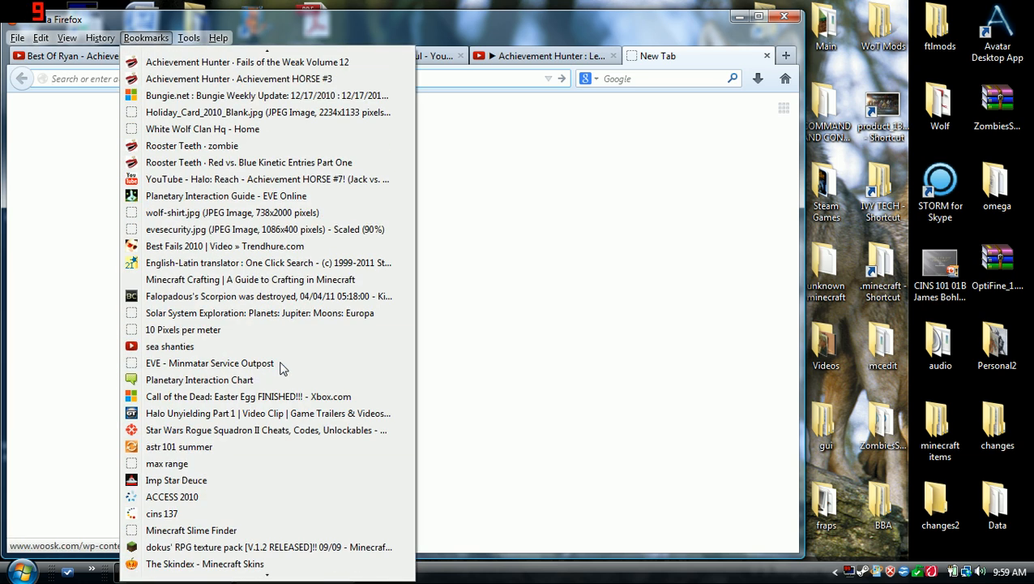
scroll(down, 3)
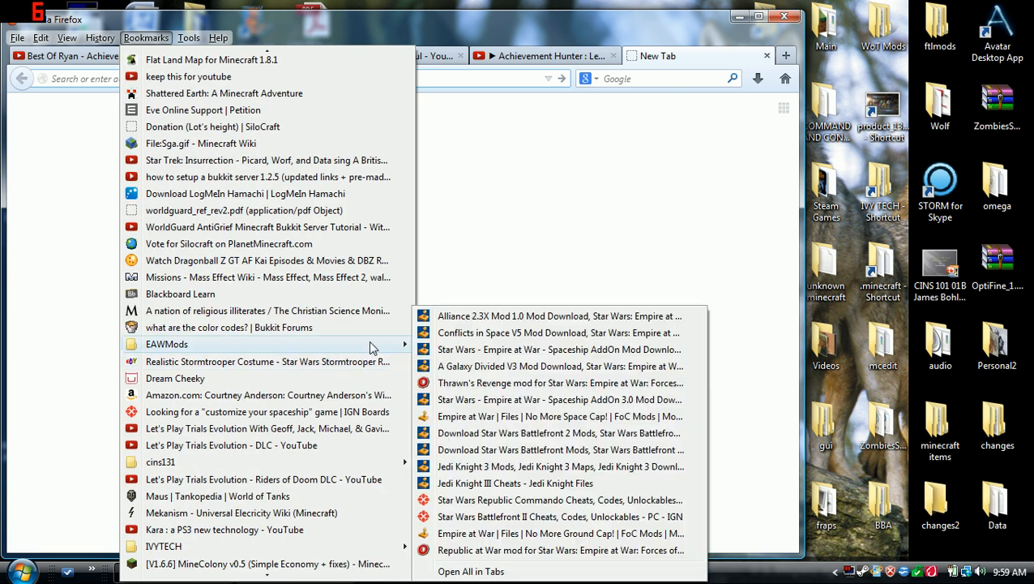
mouse_move(579, 549)
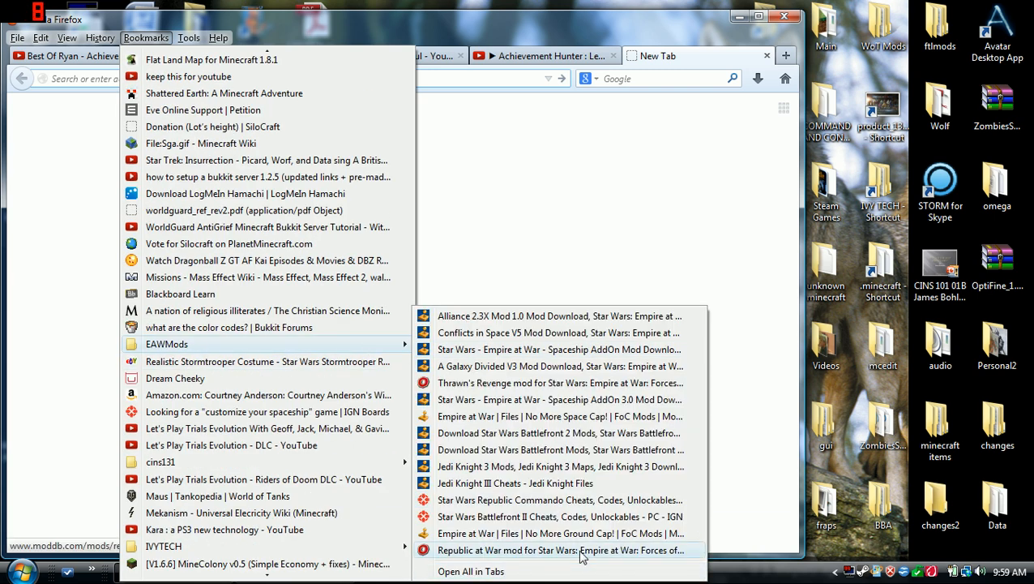
Open the Republic at War ModDB page from the bookmark and scroll to its Latest Downloads list.
click(559, 549)
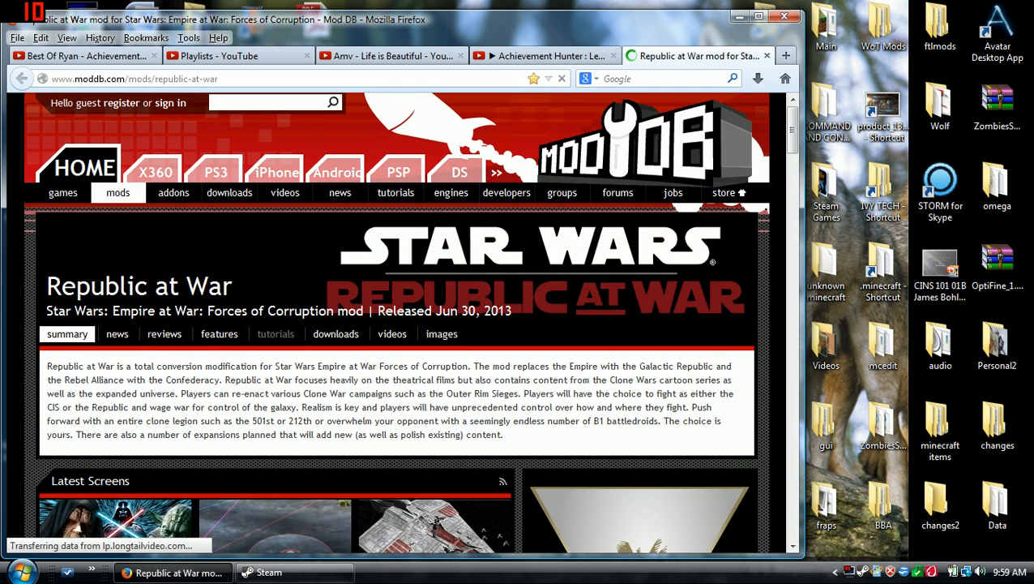
scroll(down, 3)
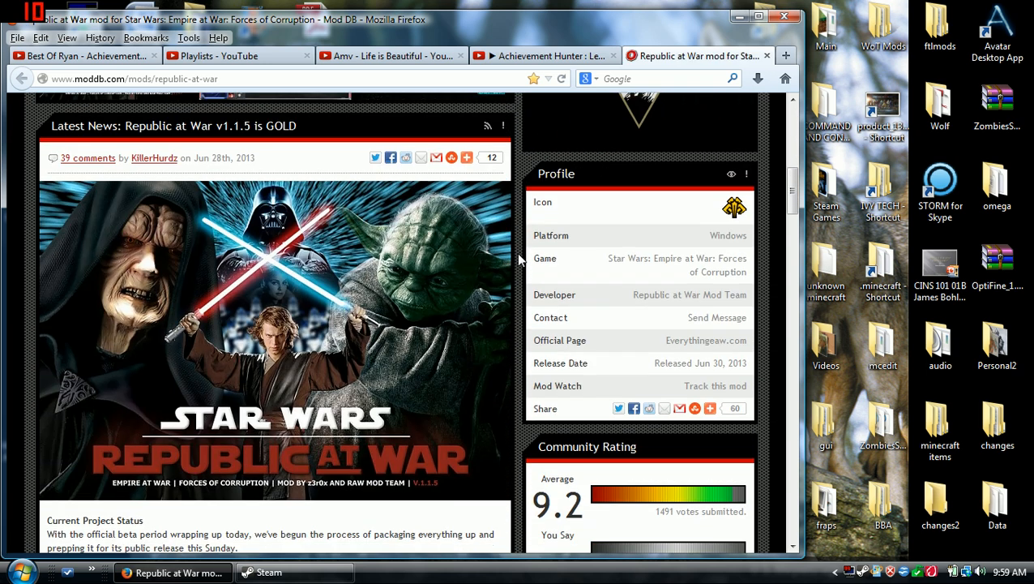
scroll(down, 3)
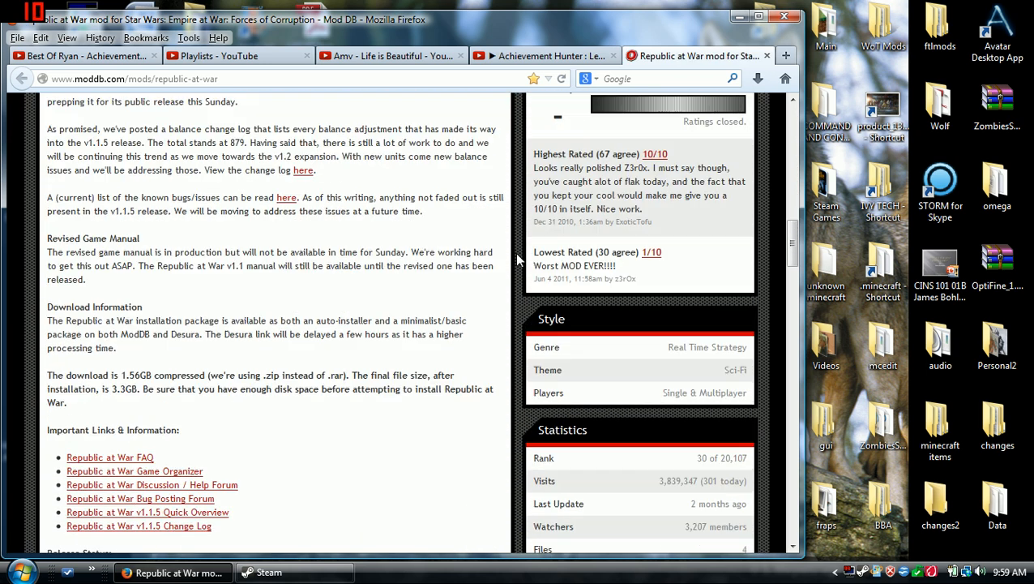
scroll(down, 3)
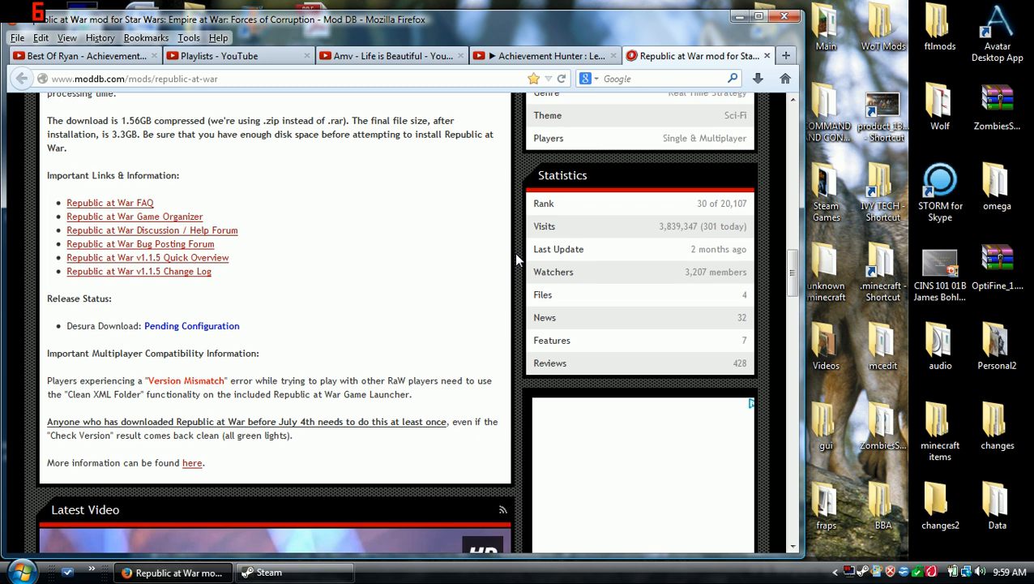
scroll(down, 3)
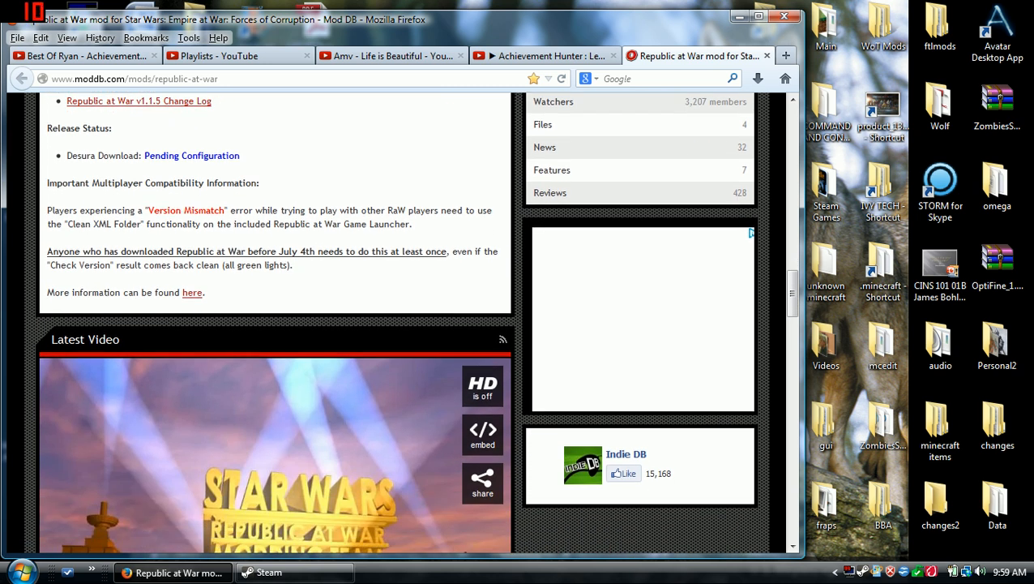
scroll(down, 3)
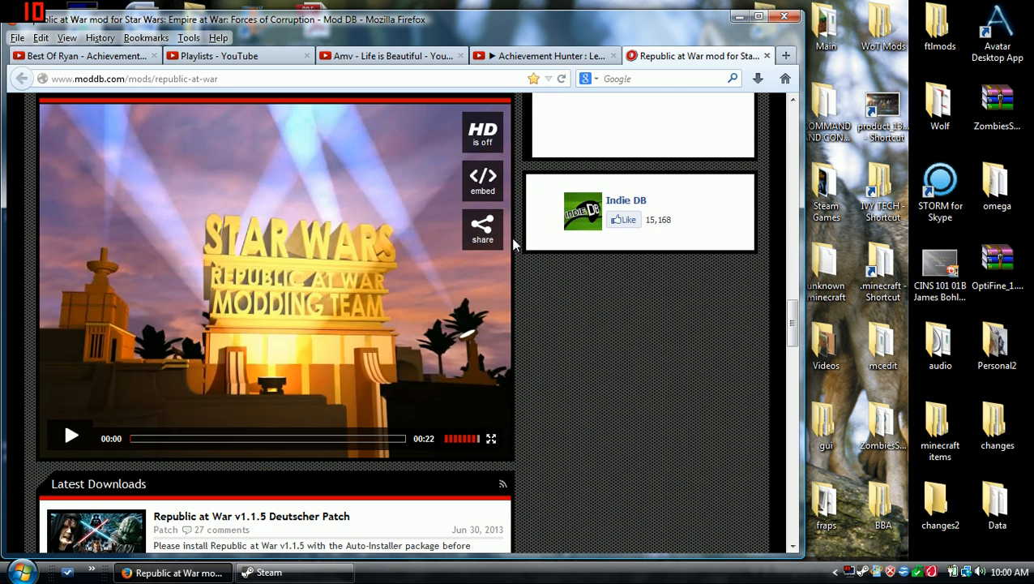
scroll(down, 3)
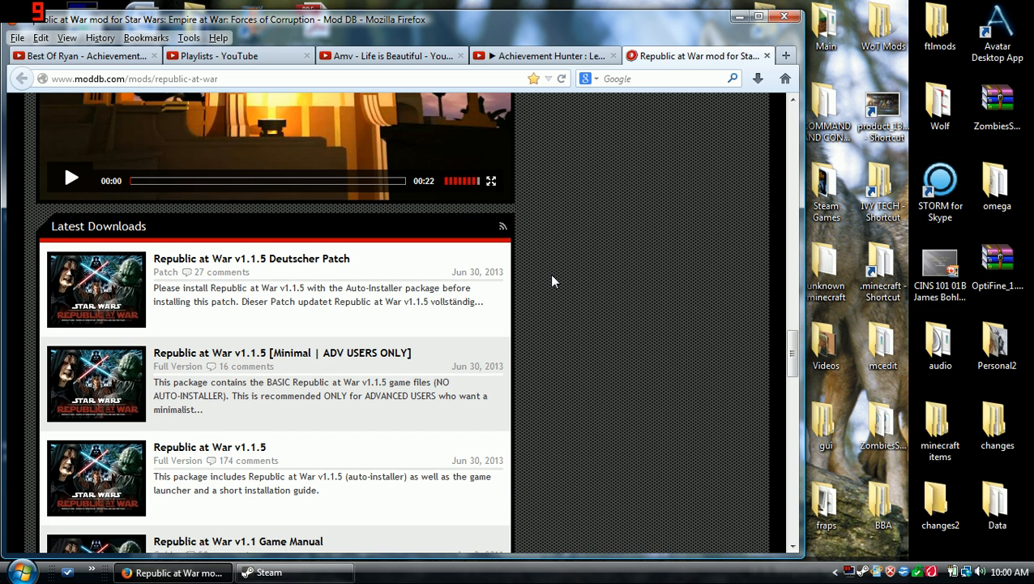
scroll(down, 3)
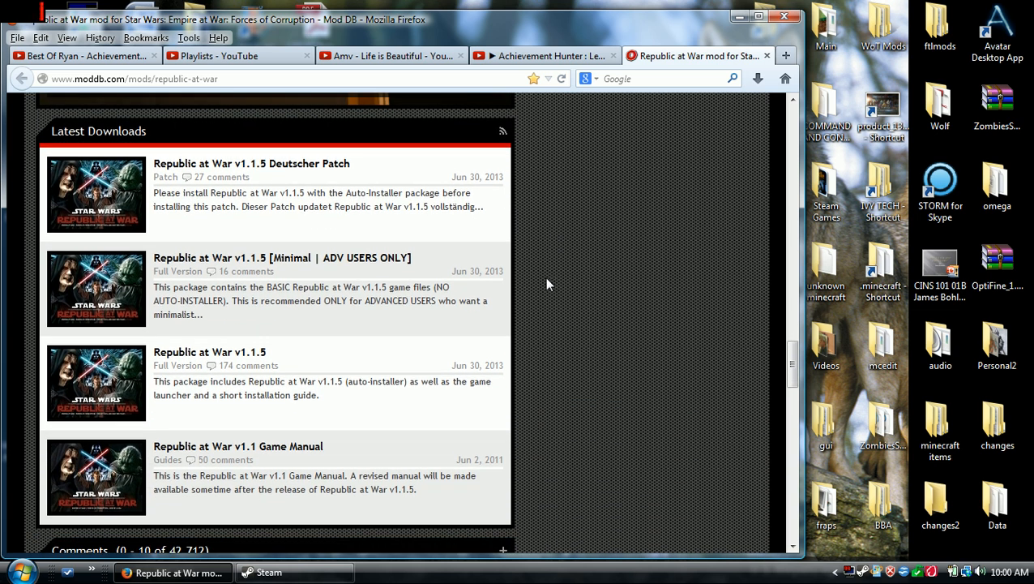
mouse_move(256, 316)
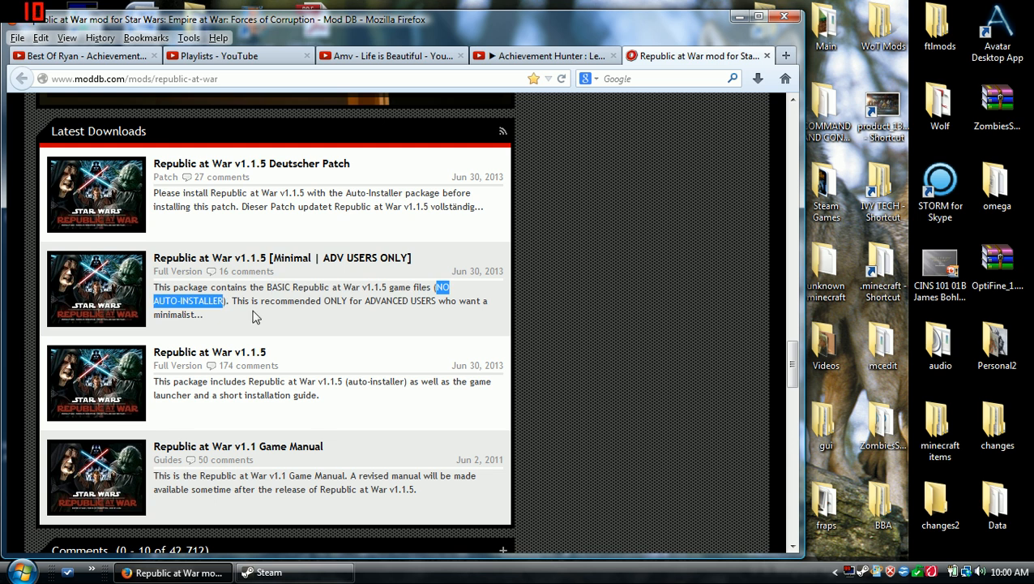
mouse_move(299, 331)
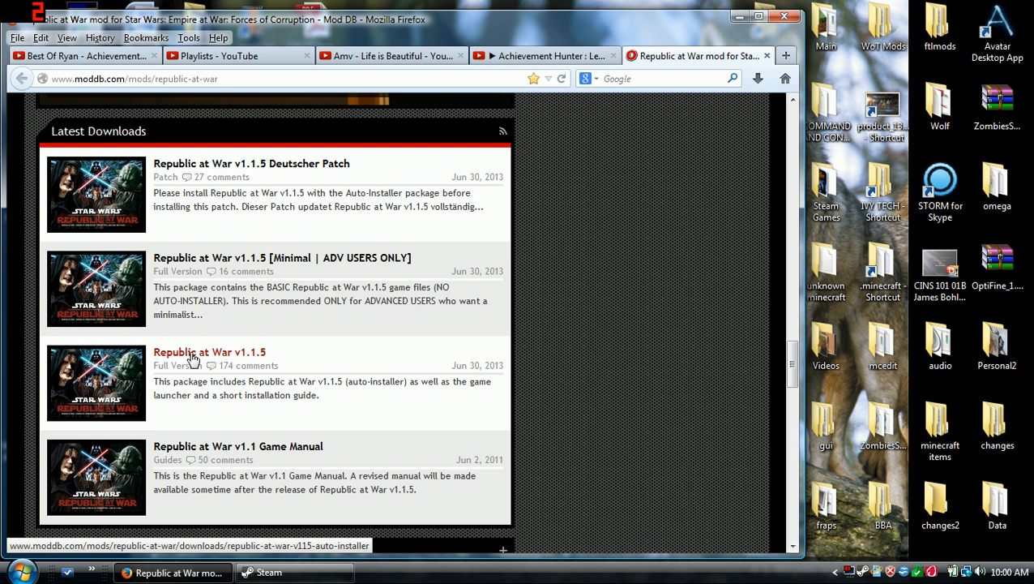
Start the Republic at War v1.1.5 auto-installer (RaW_AUTO.zip) download via GameFront.
click(209, 352)
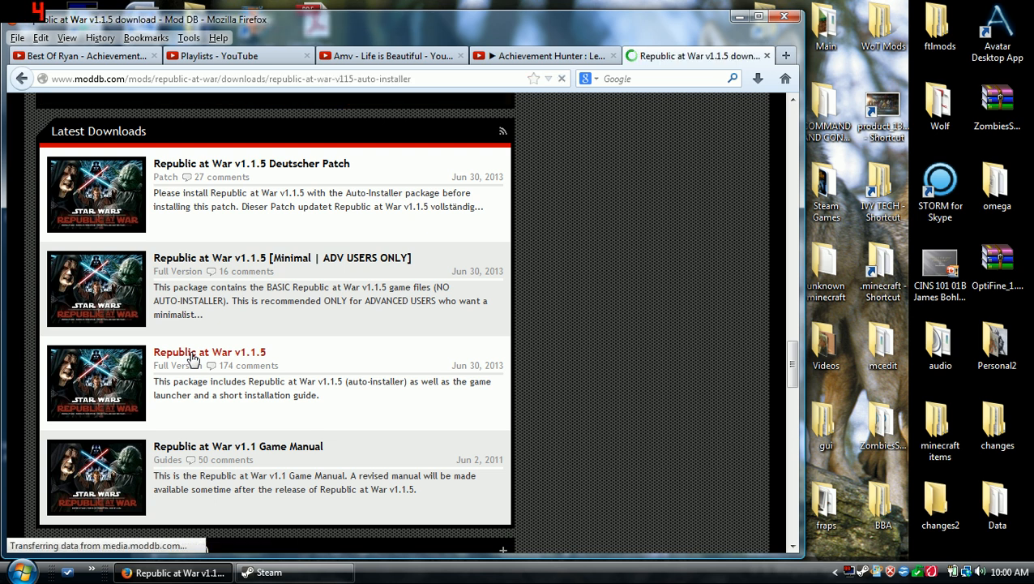
click(209, 352)
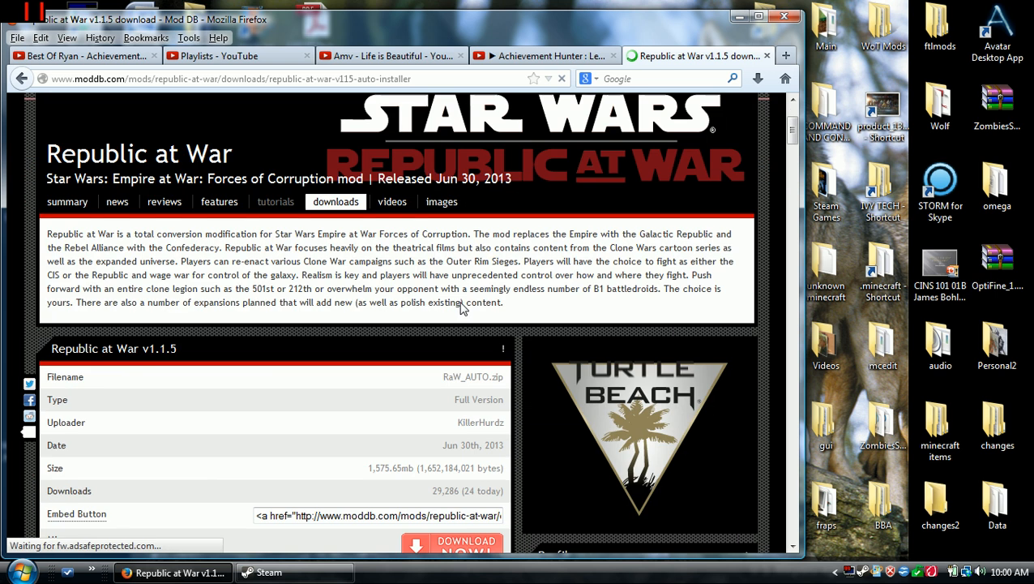
scroll(down, 3)
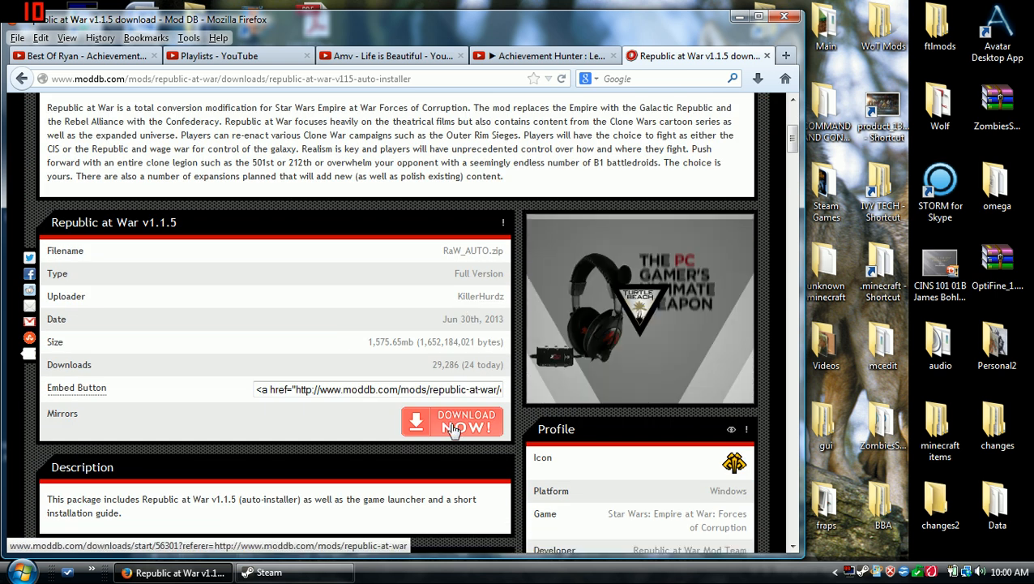
click(453, 421)
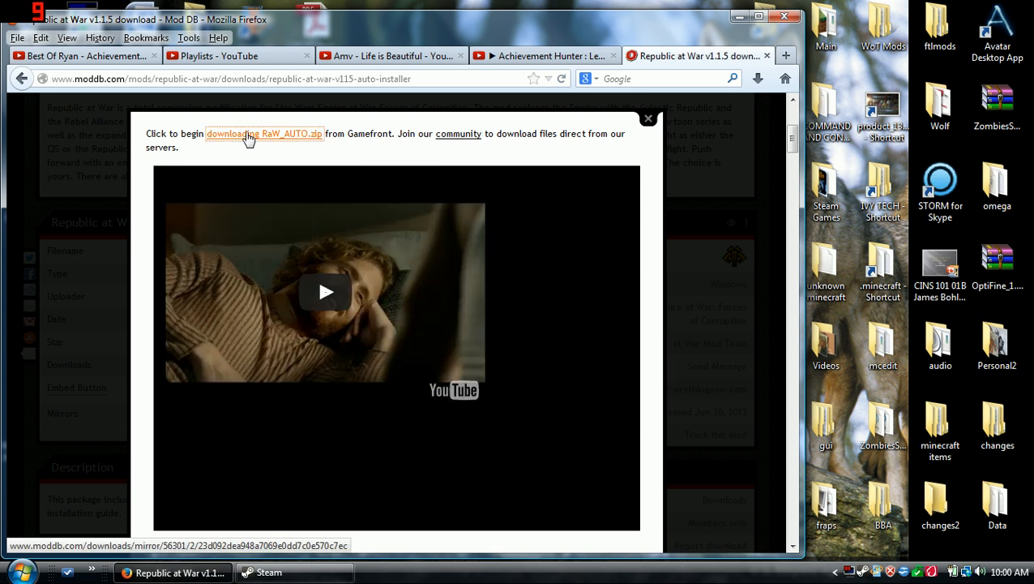
click(264, 133)
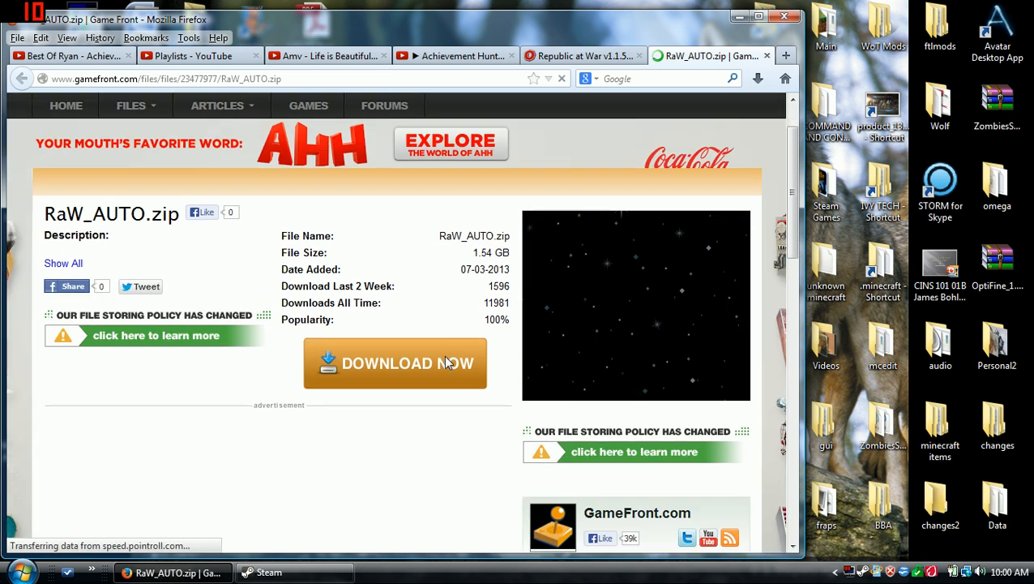
scroll(down, 3)
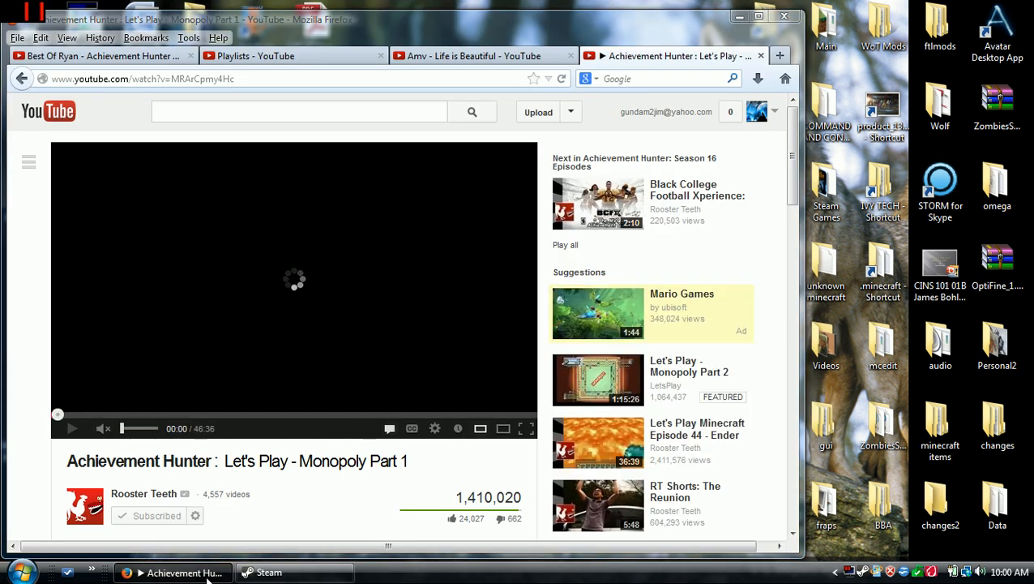
Minimise Firefox so the desktop shortcuts are visible.
click(740, 16)
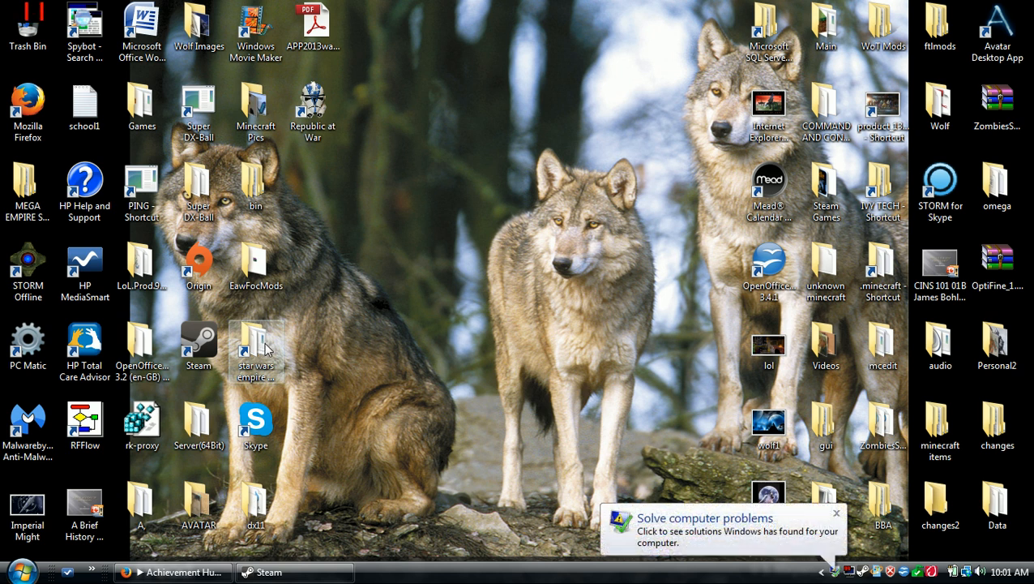
Navigate from Computer into Local Disk (C:) > Program Files (x86) and scroll to the Steam folder.
double_click(256, 348)
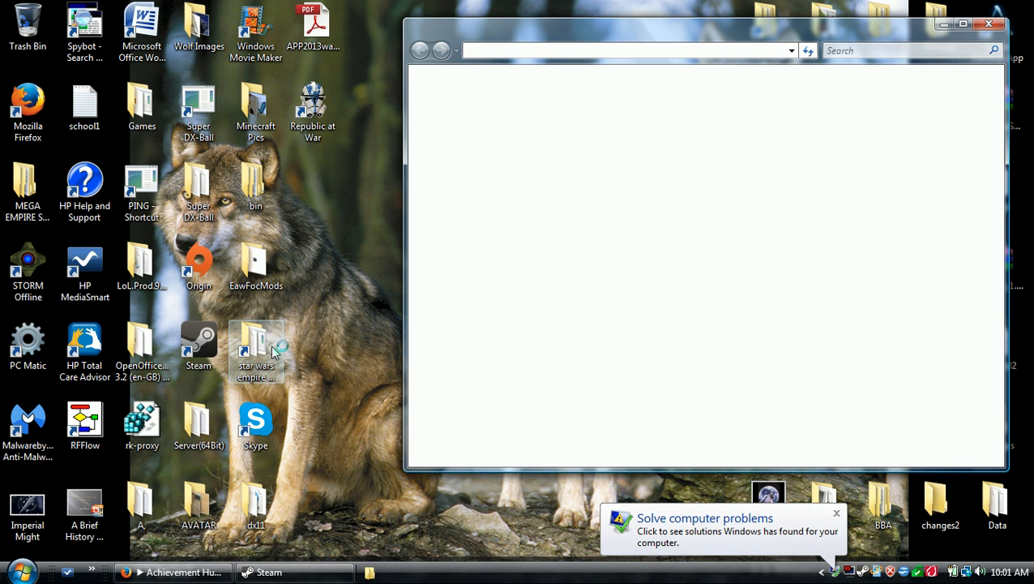
double_click(256, 340)
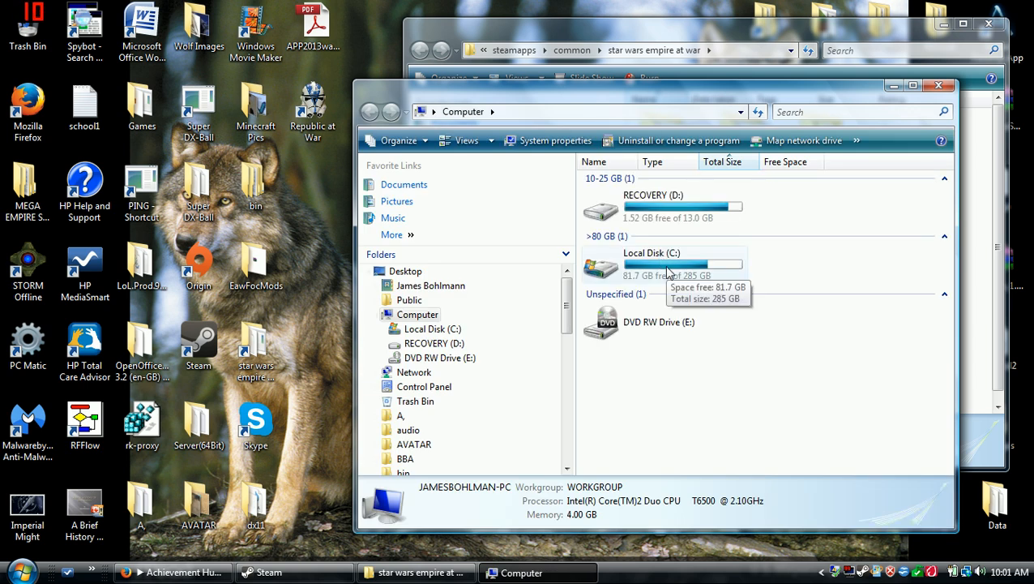
double_click(652, 253)
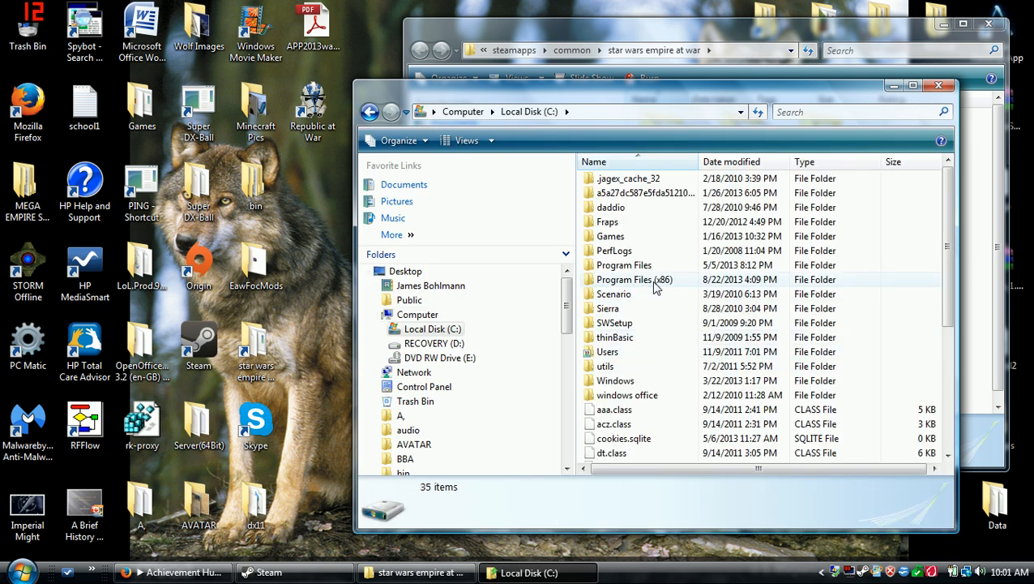
double_click(624, 279)
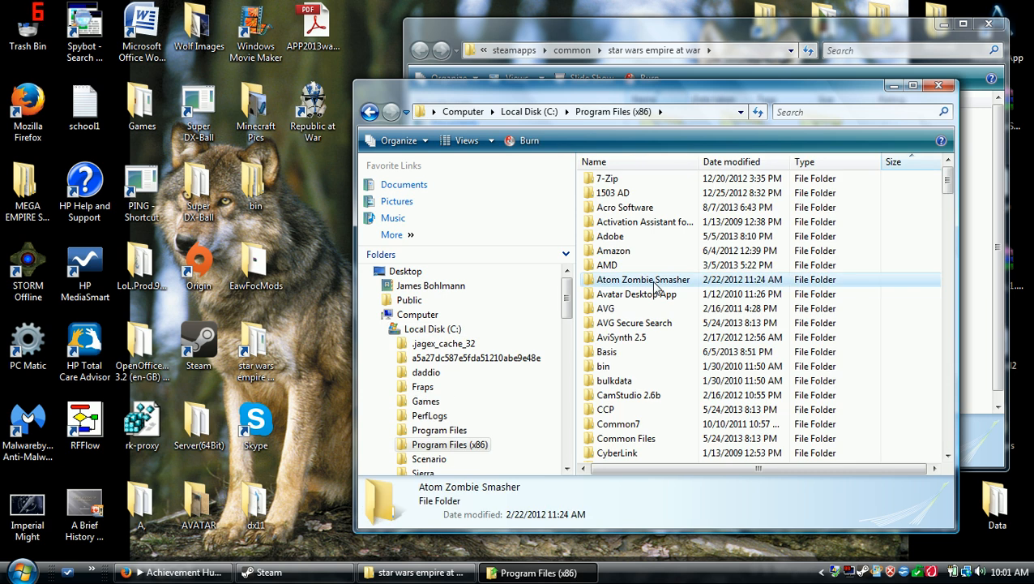
scroll(down, 3)
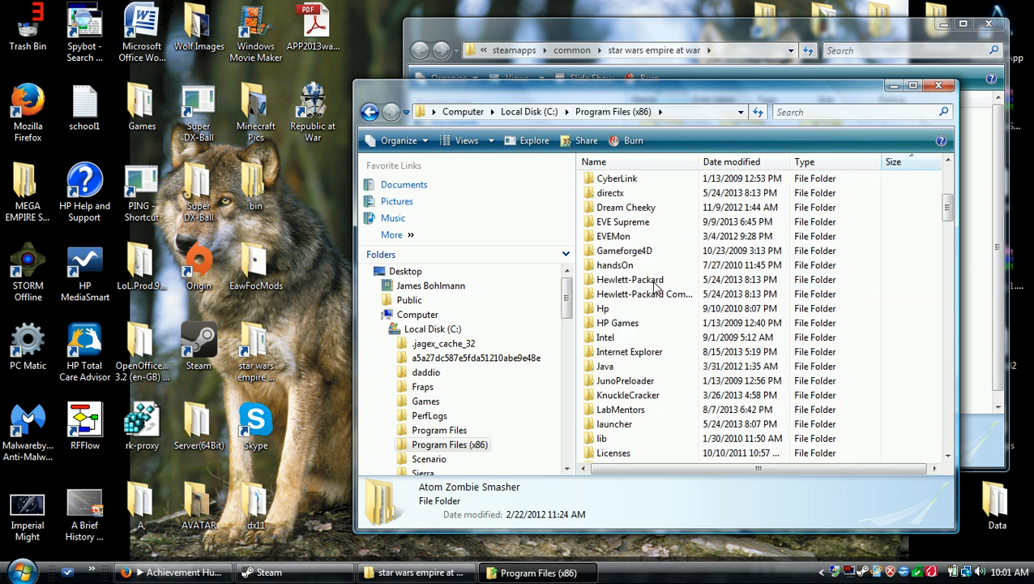
scroll(down, 3)
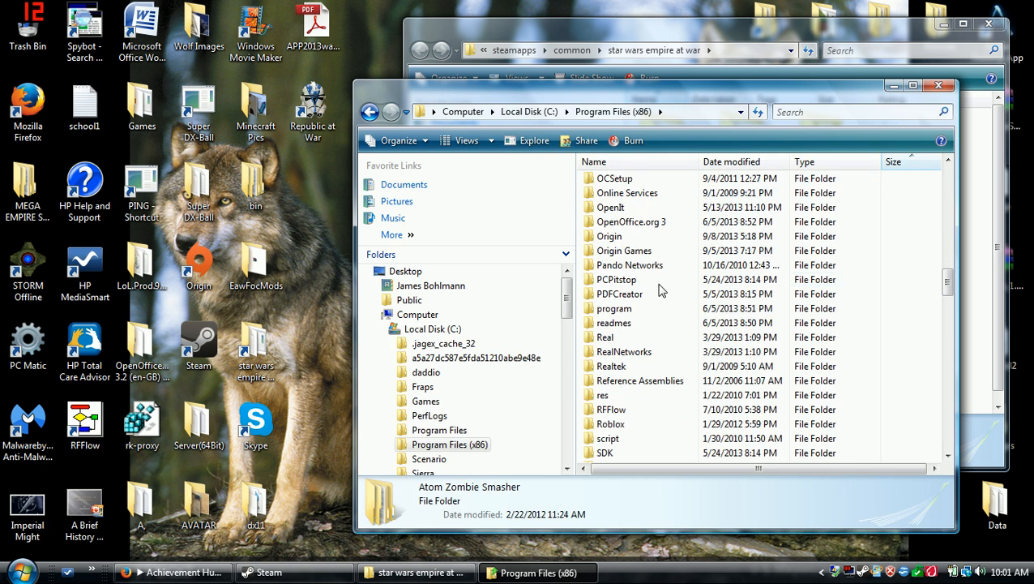
scroll(down, 3)
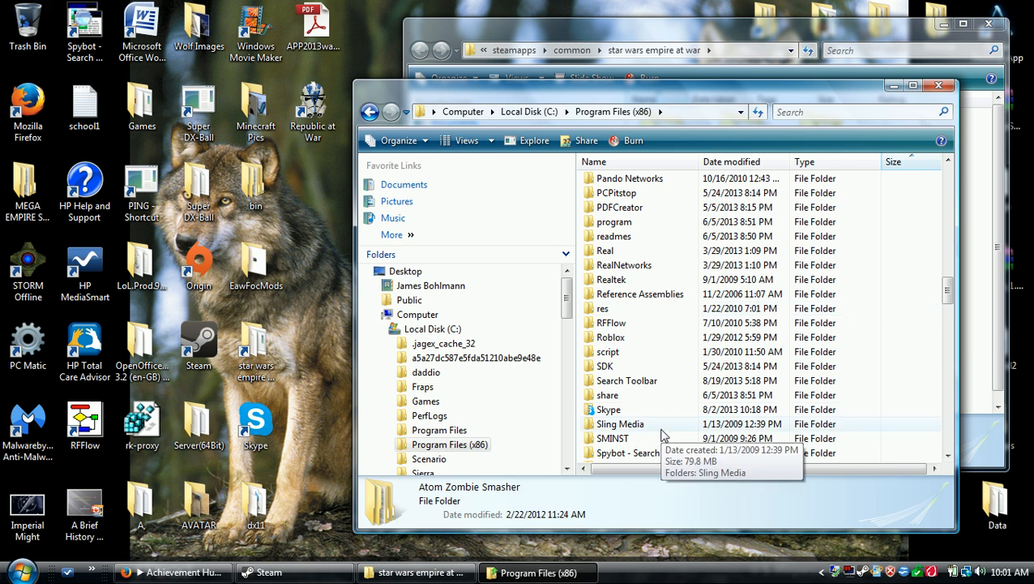
scroll(down, 3)
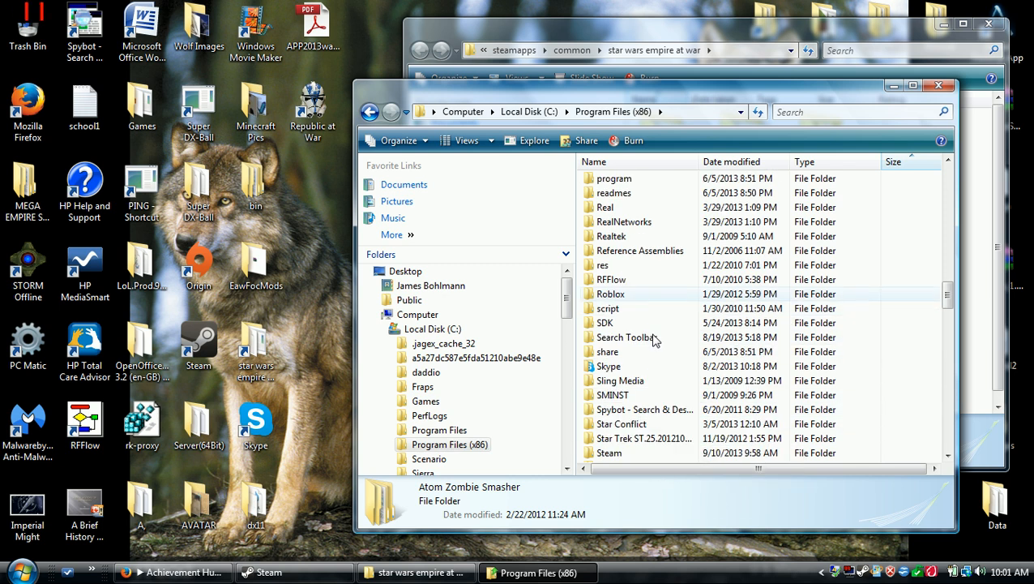
scroll(down, 3)
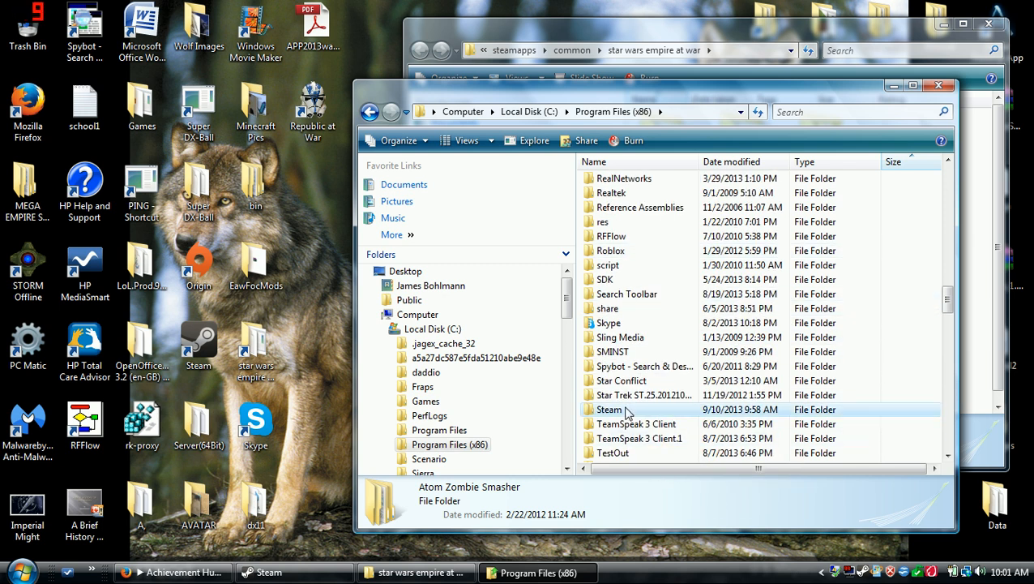
Continue through Steam > steamapps > common > star wars empire at war into the corruption folder.
double_click(609, 409)
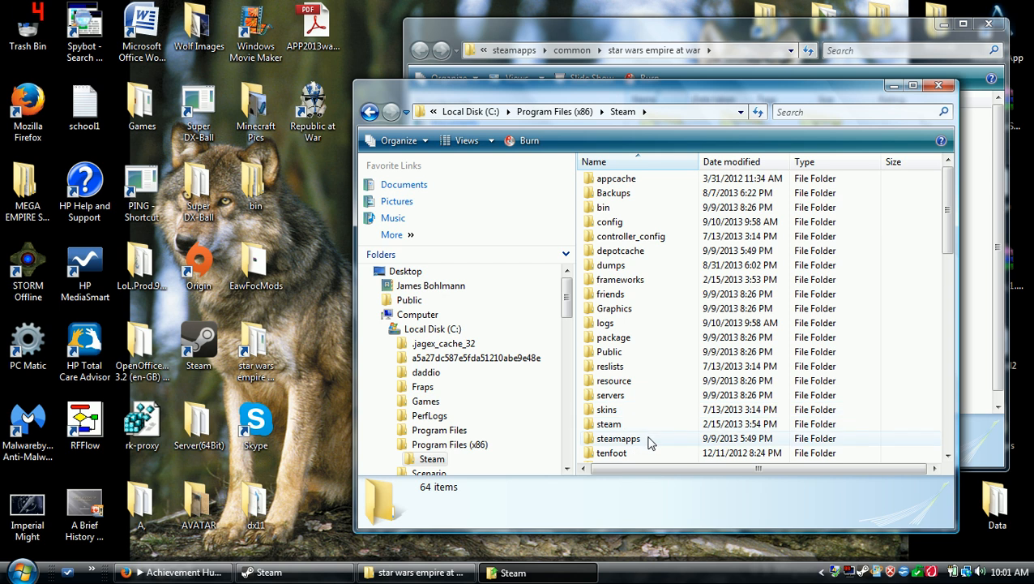
double_click(618, 438)
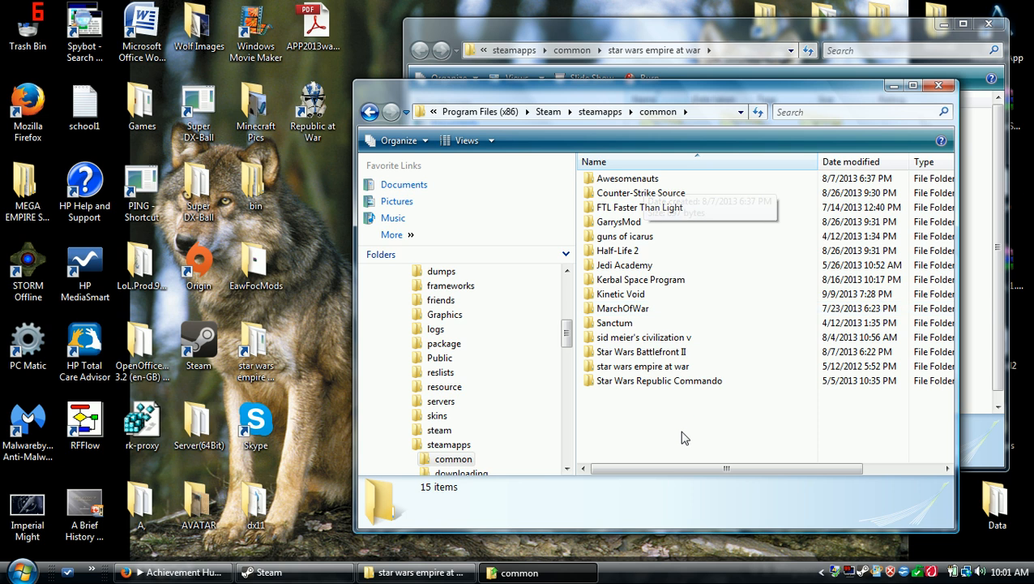
mouse_move(640, 415)
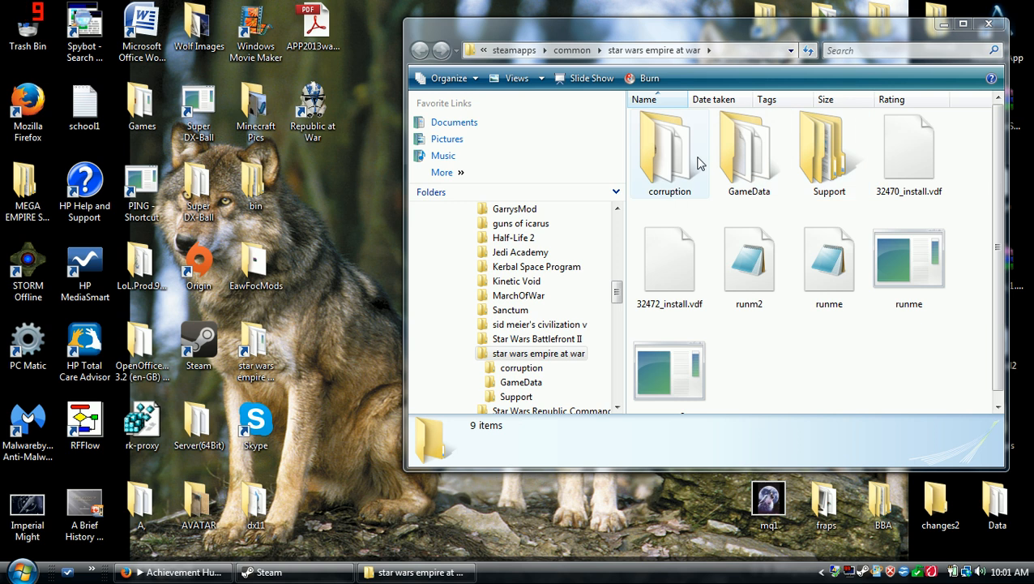
double_click(667, 150)
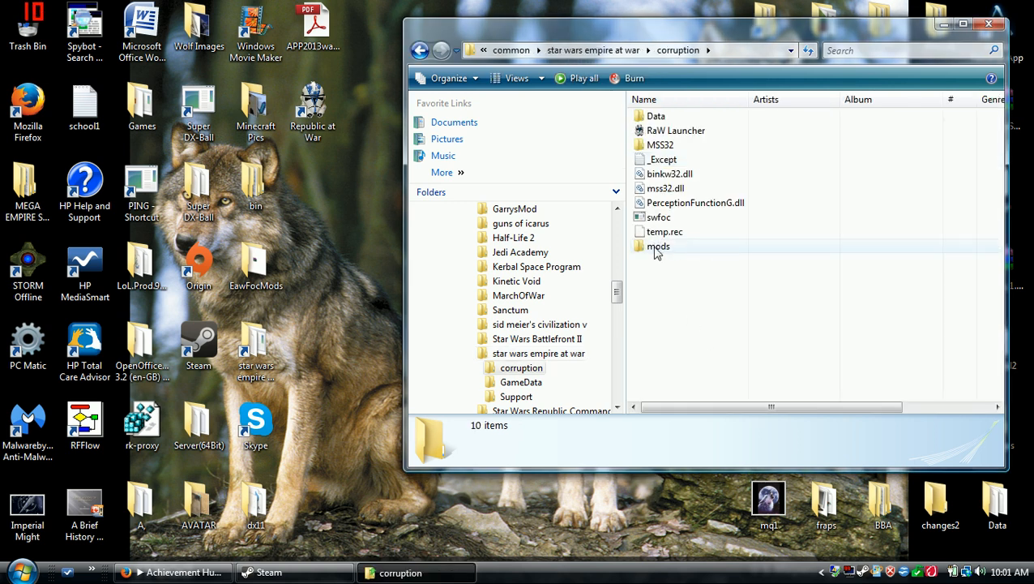
Open the corruption mods folder holding the Republic at War files, then return to Firefox.
double_click(658, 246)
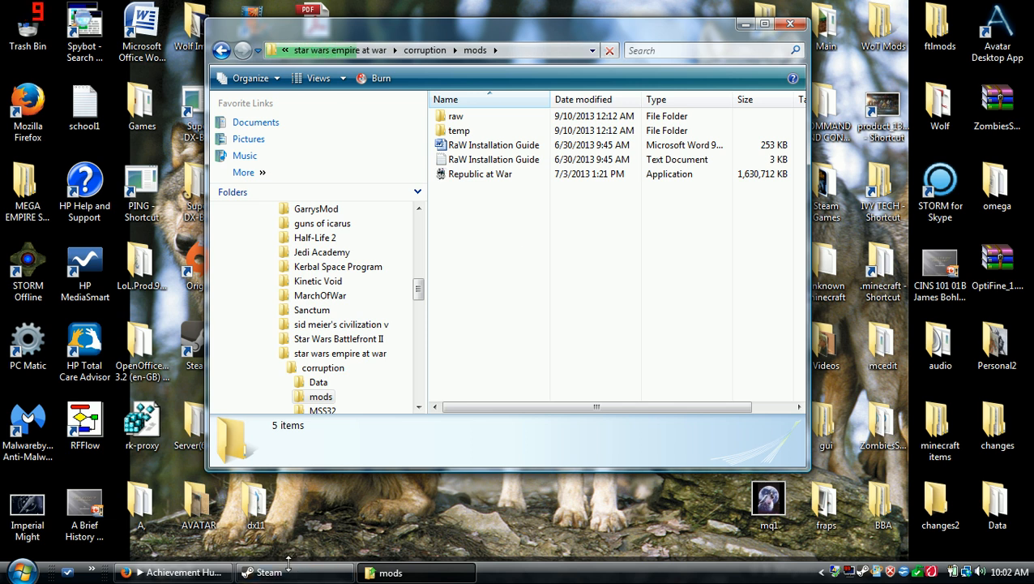
click(172, 572)
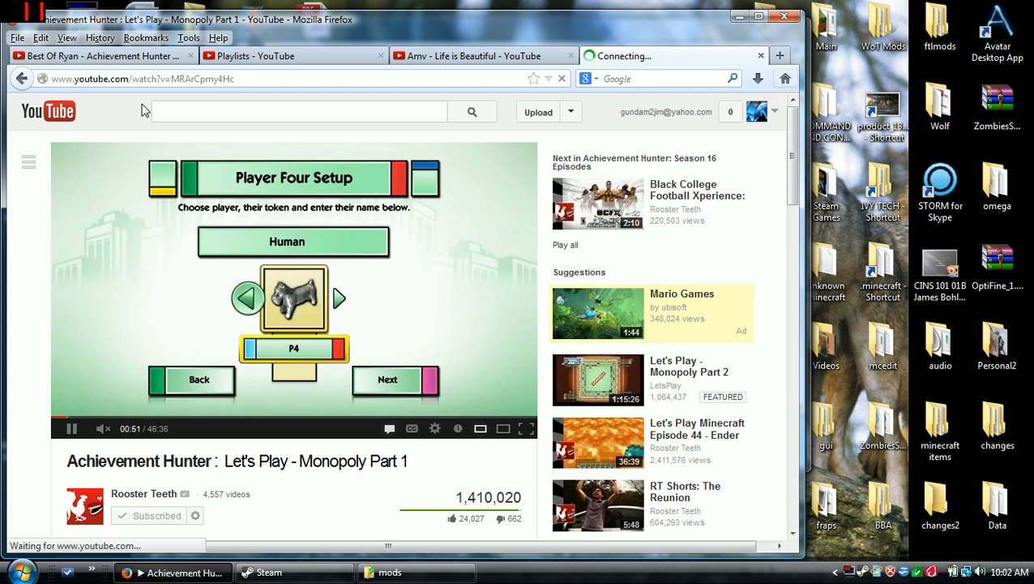
Go to the YouTube home page and show recent downloads, including the 1.5 GB RaW_AUTO.zip.
click(47, 110)
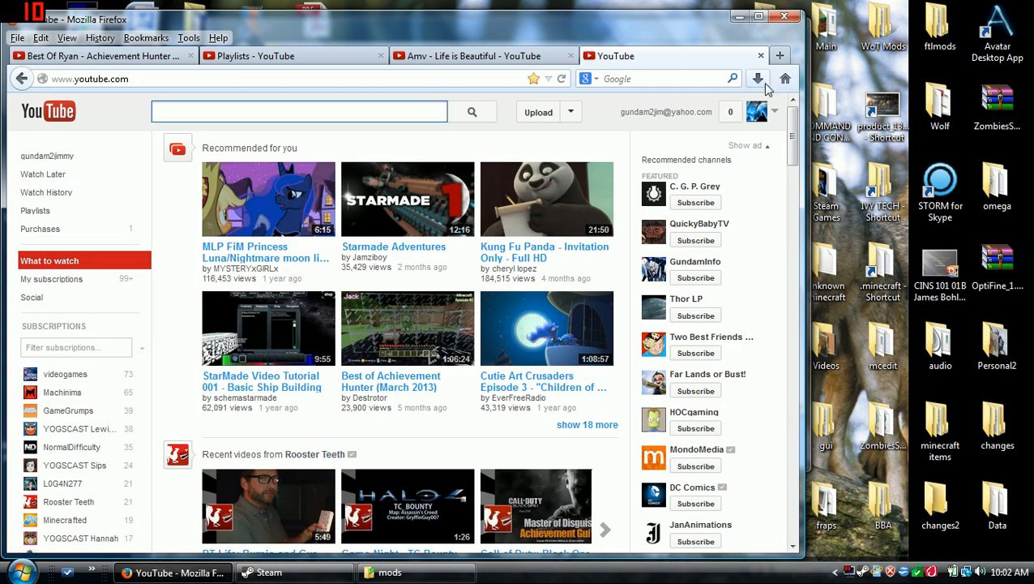
click(759, 78)
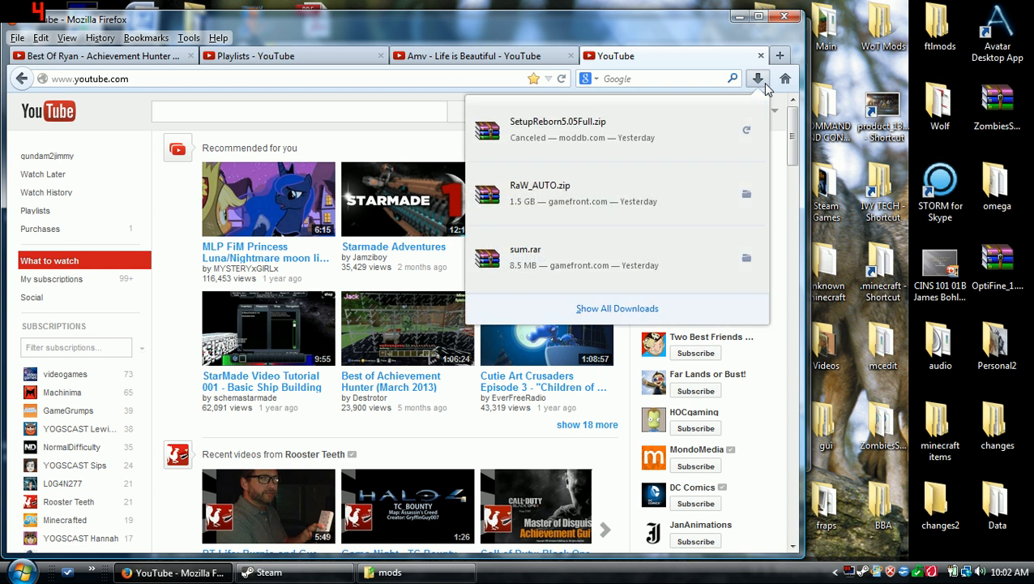
mouse_move(632, 172)
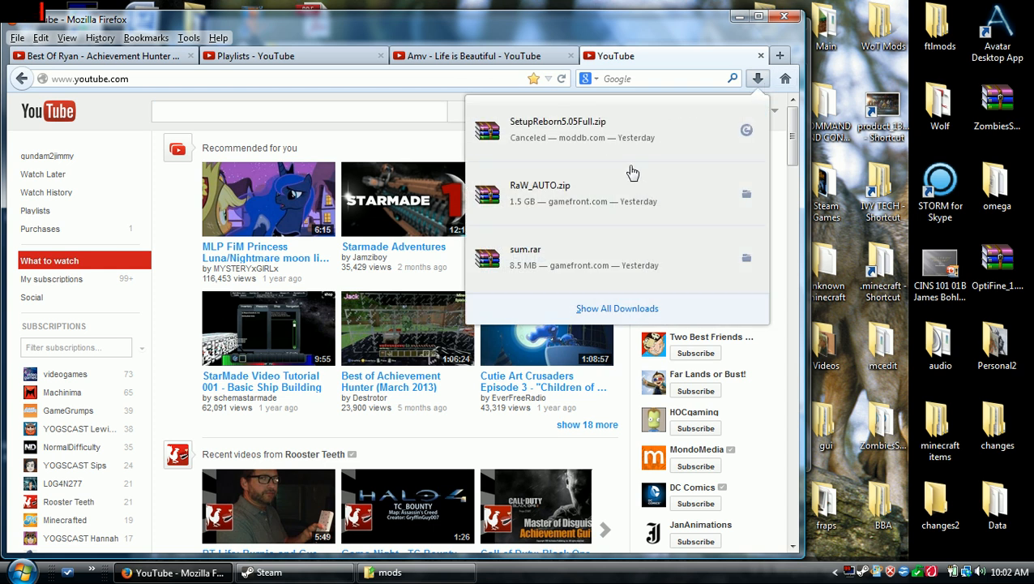
mouse_move(564, 201)
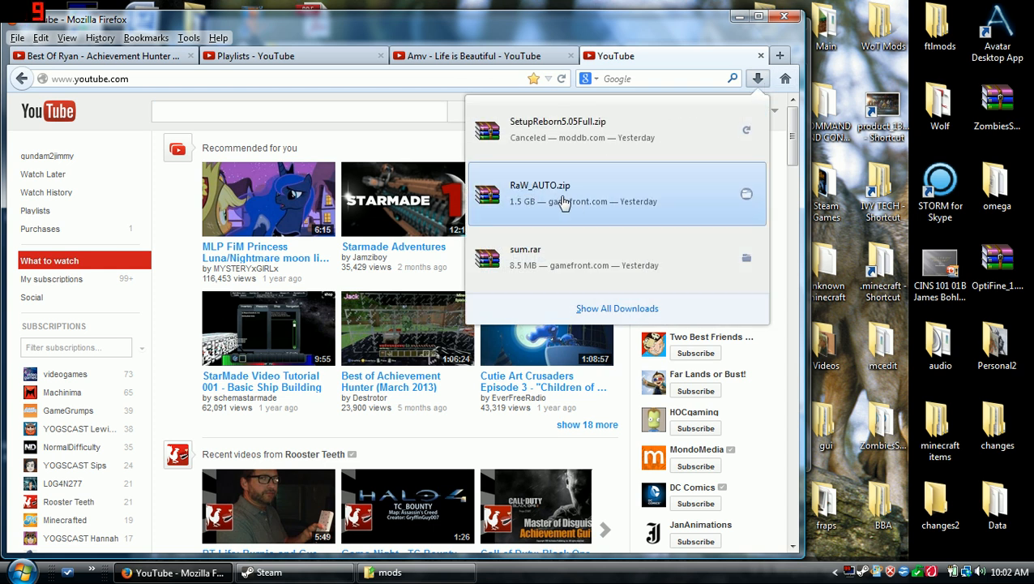
mouse_move(736, 93)
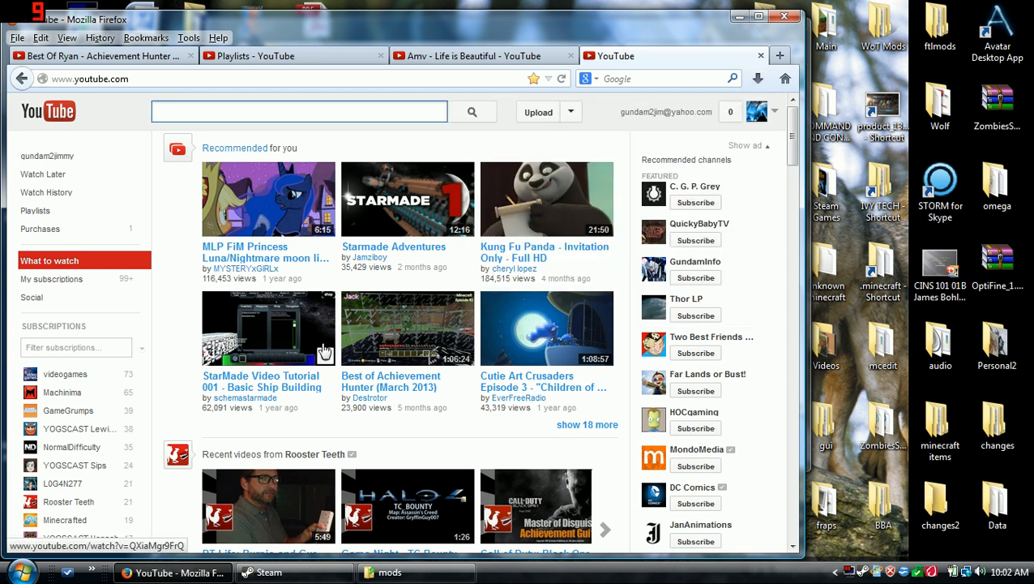
mouse_move(321, 356)
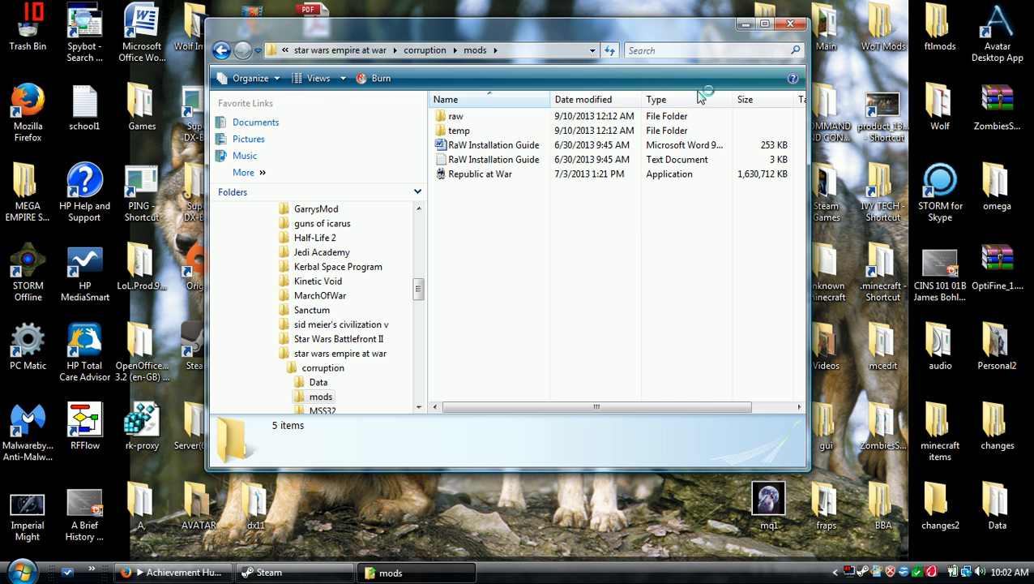
mouse_move(571, 219)
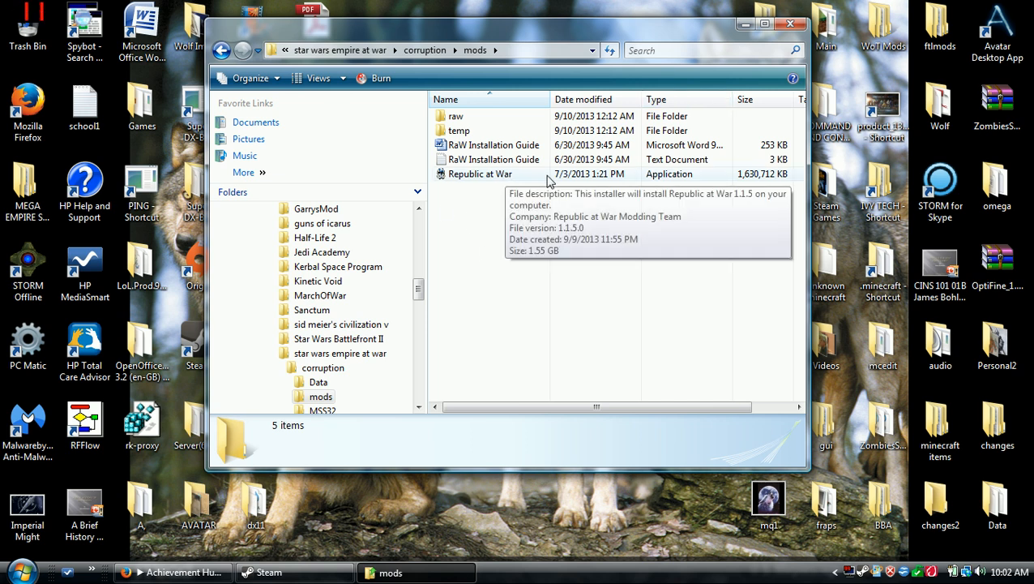
mouse_move(570, 177)
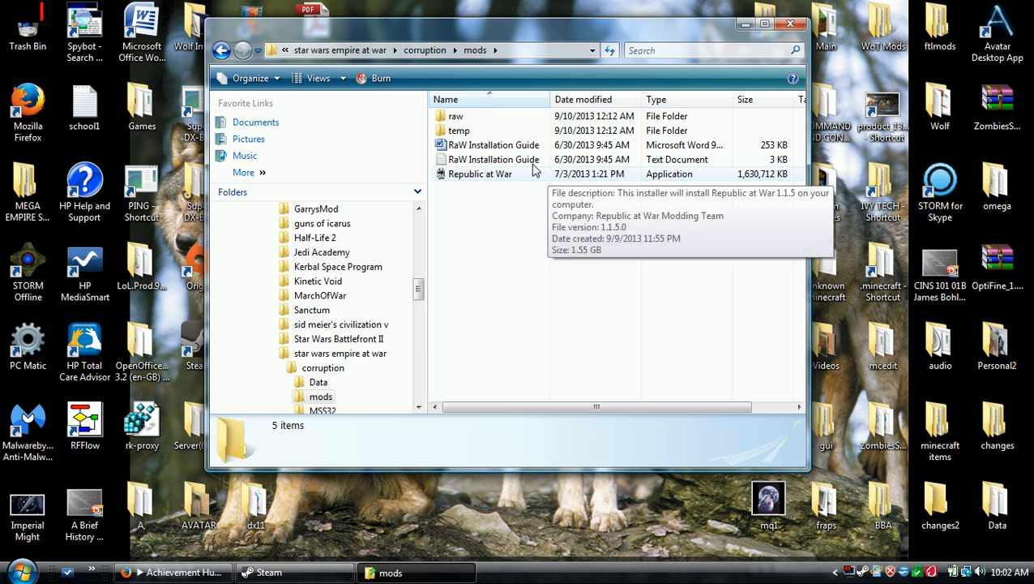
mouse_move(680, 146)
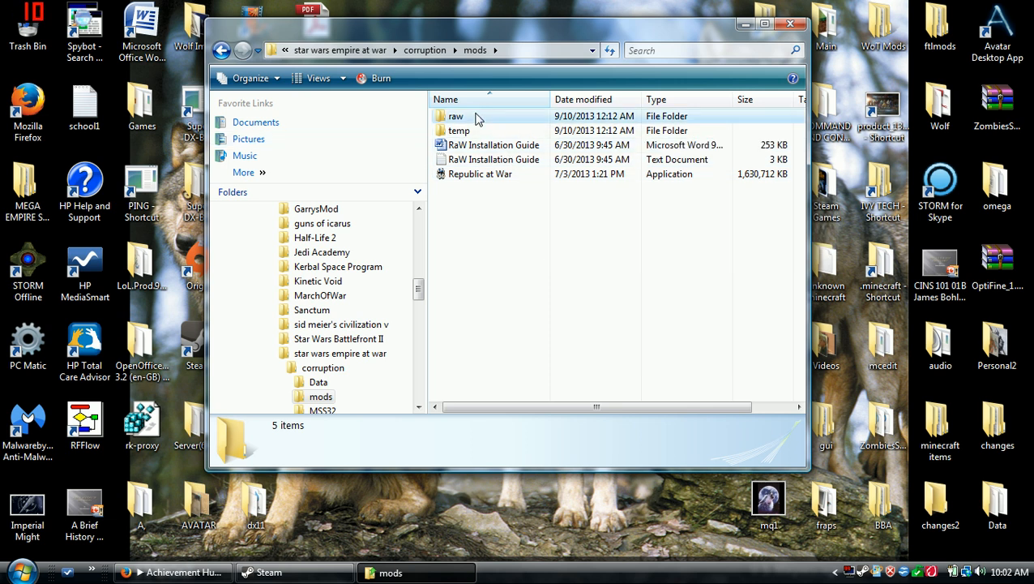
Look inside the raw mod folder (Data, Commander Apps, RaW) and go back up to corruption.
double_click(456, 117)
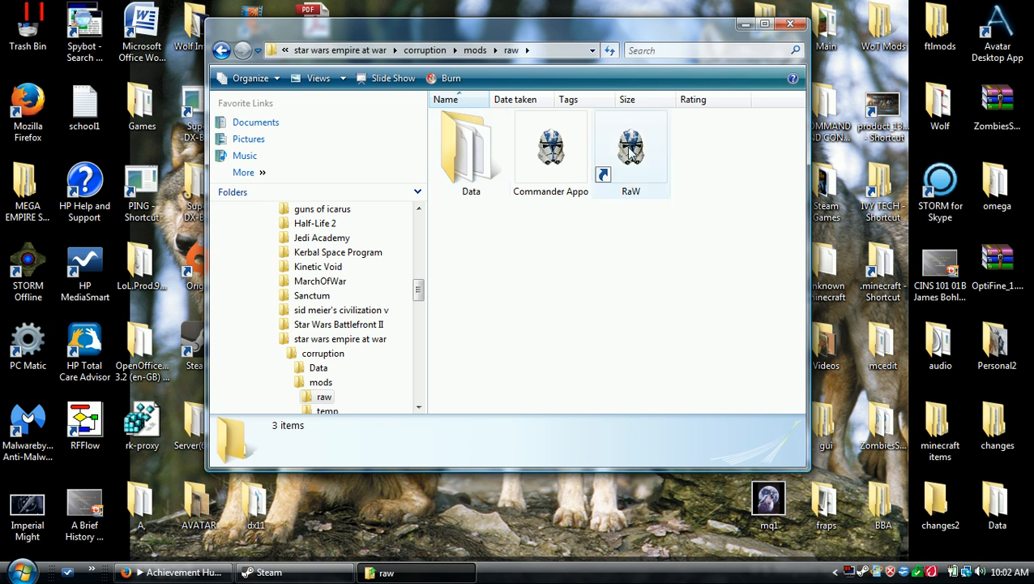
click(223, 50)
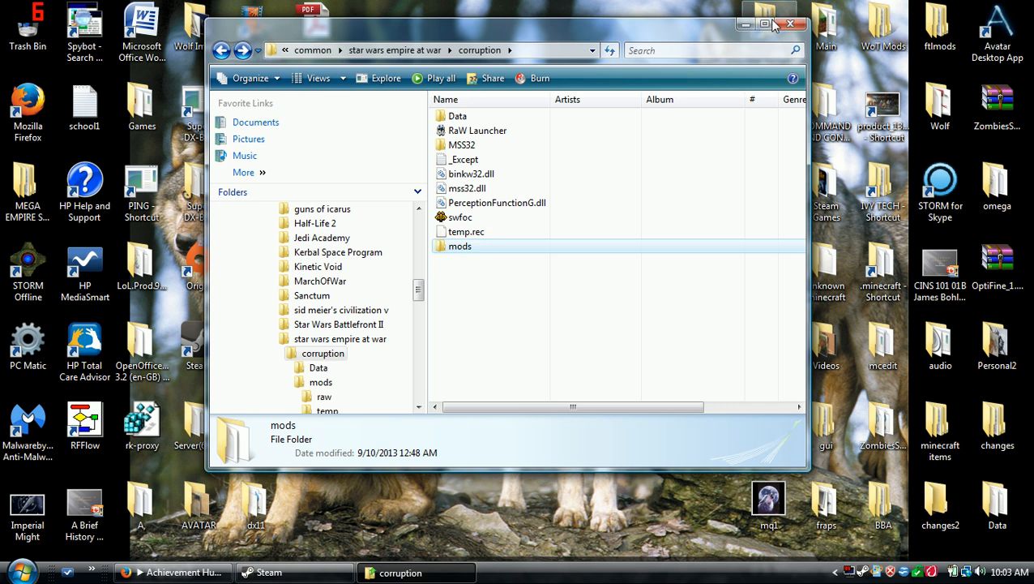
mouse_move(791, 24)
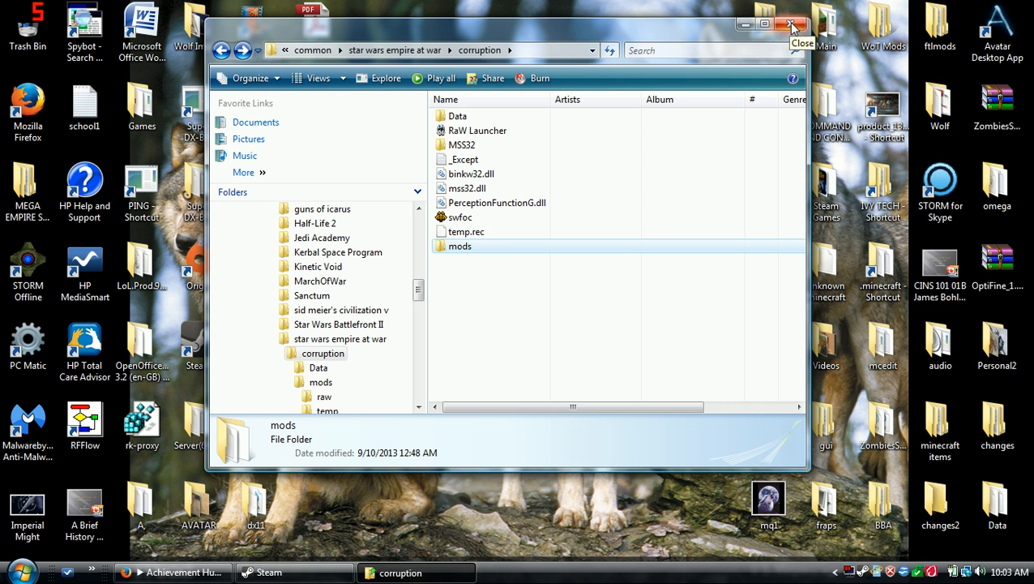
mouse_move(477, 130)
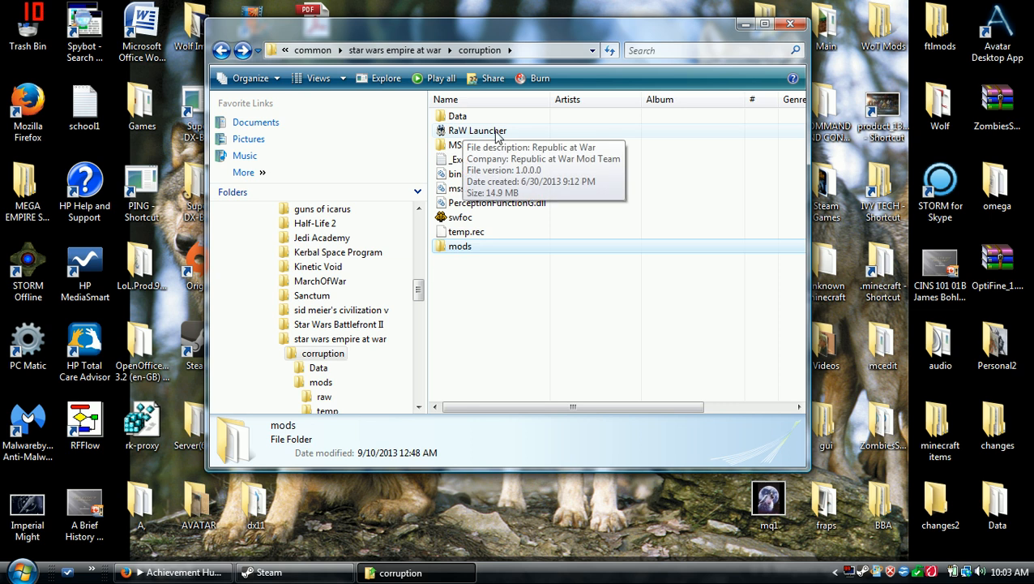
mouse_move(571, 306)
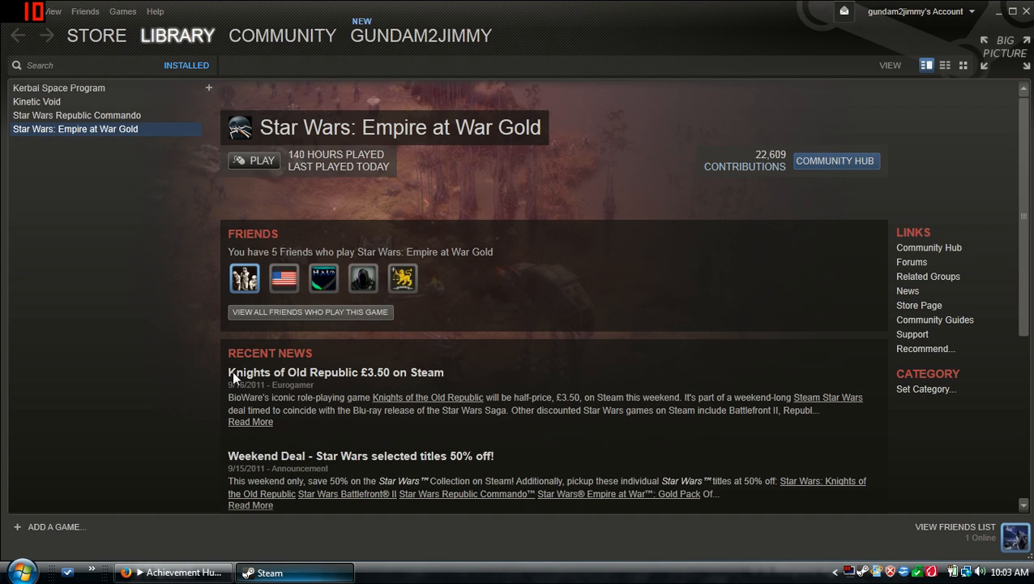
Set Star Wars: Empire at War Gold's Steam launch options to swfoc MODPATH=mods\raw.
right_click(74, 130)
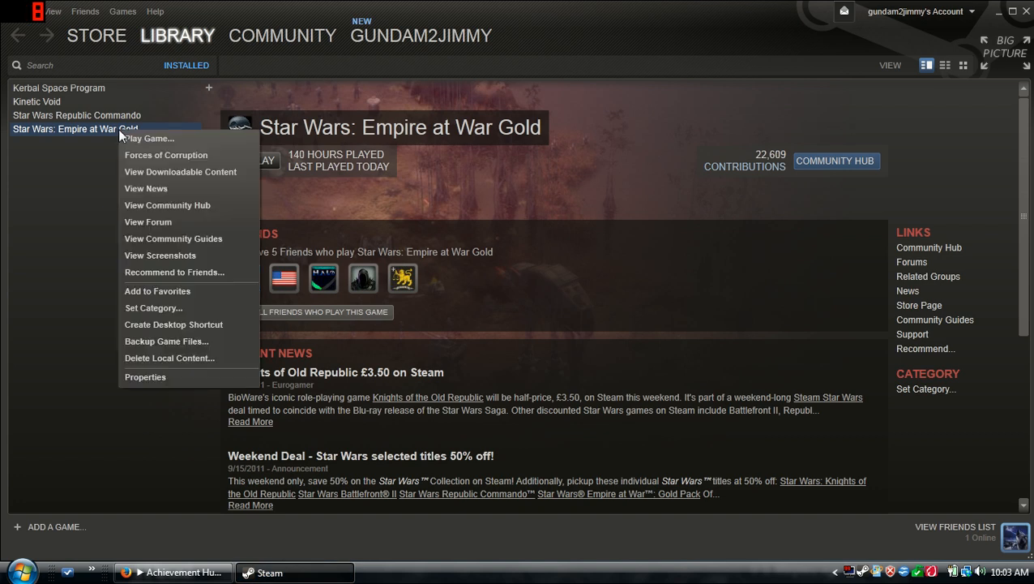
click(146, 377)
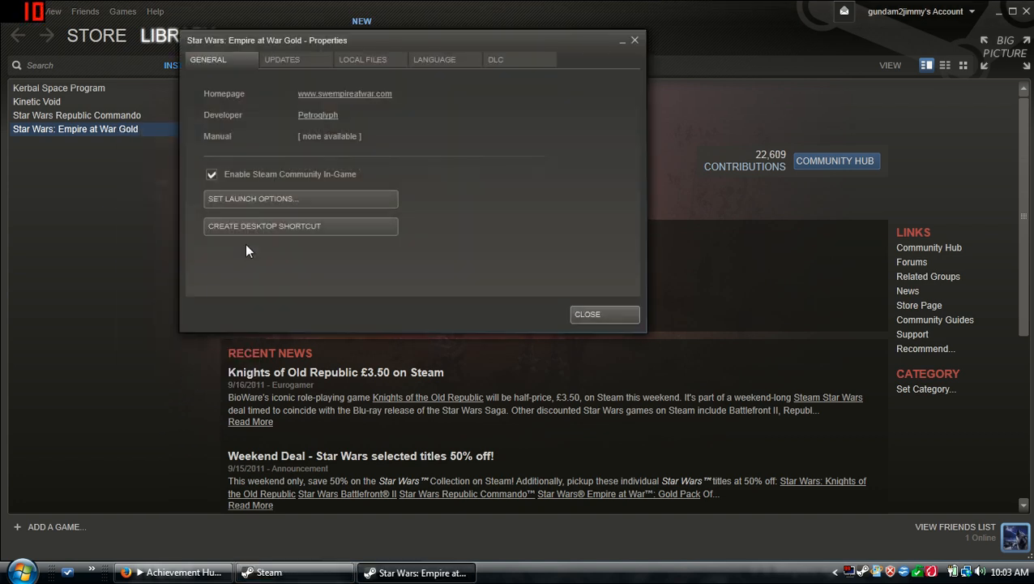
click(302, 198)
text(sweaw MODPATH=mods\raw)
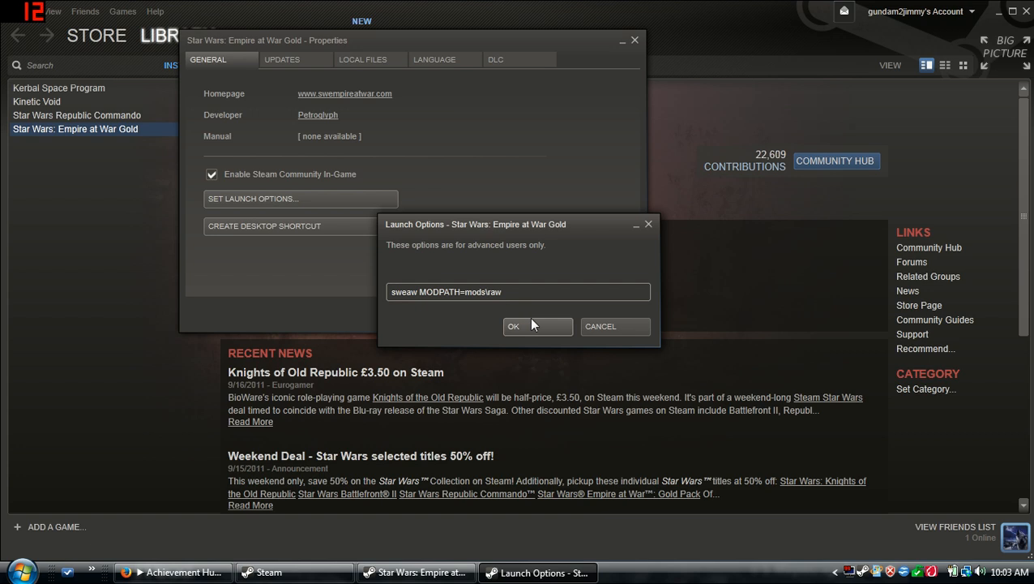
click(513, 326)
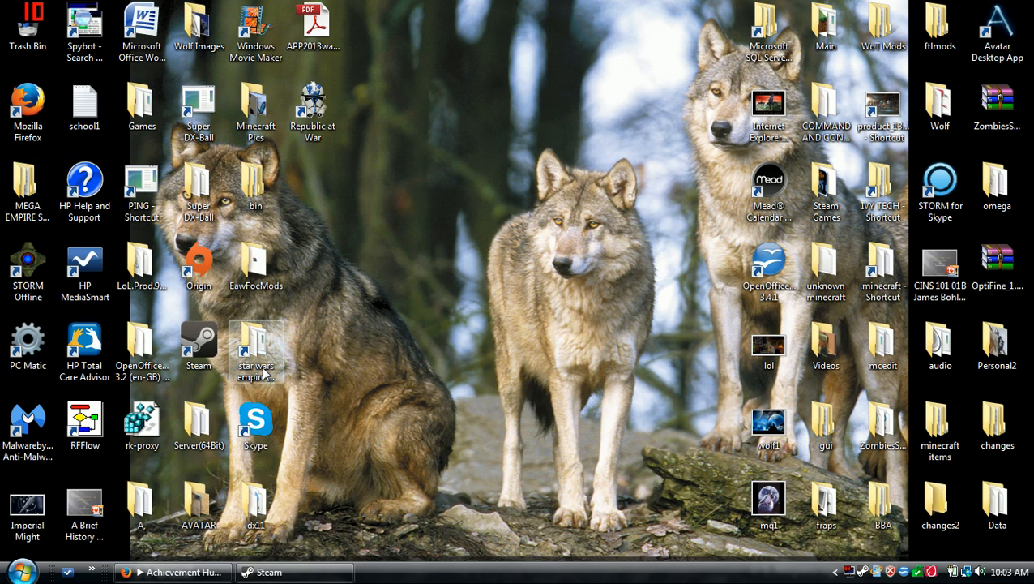
Reopen the Forces of Corruption mods folder, confirm the raw folder is there, and close the window.
double_click(256, 350)
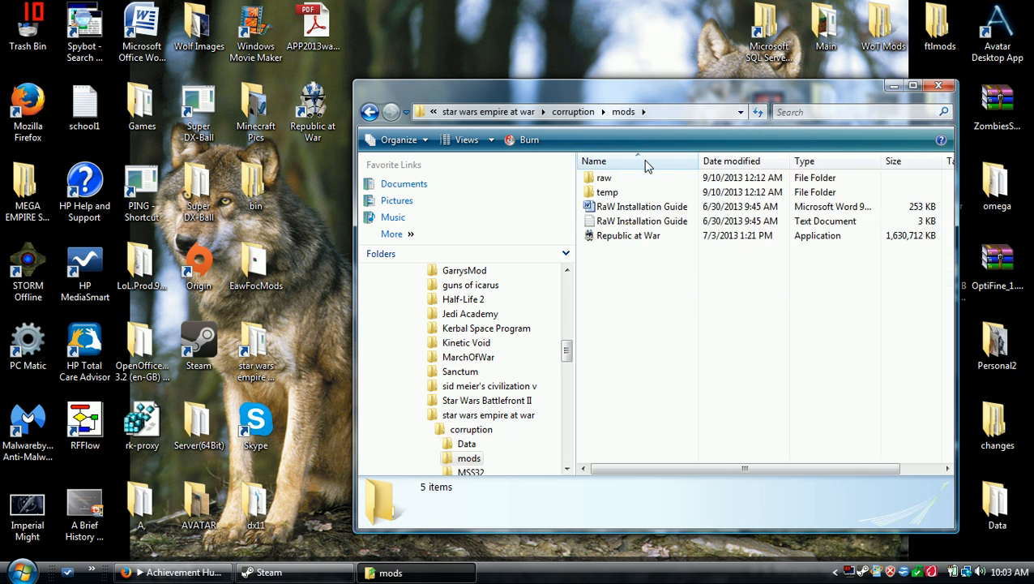
right_click(645, 170)
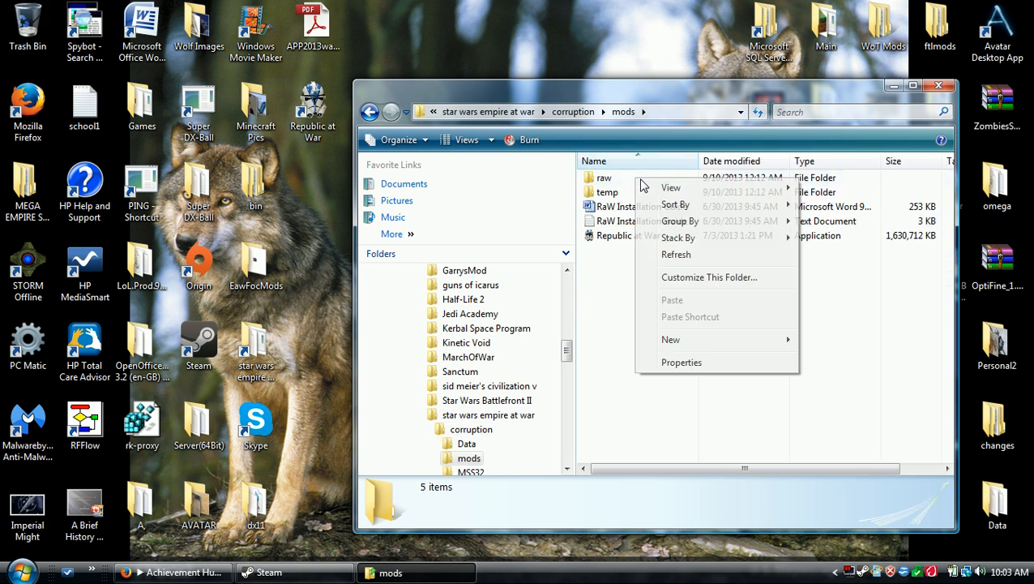
click(632, 177)
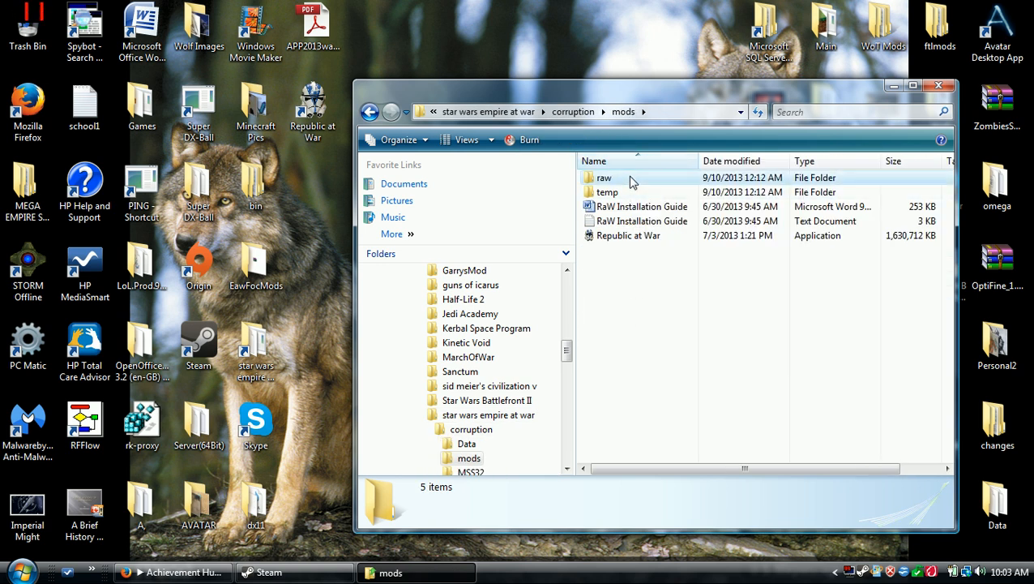
click(604, 177)
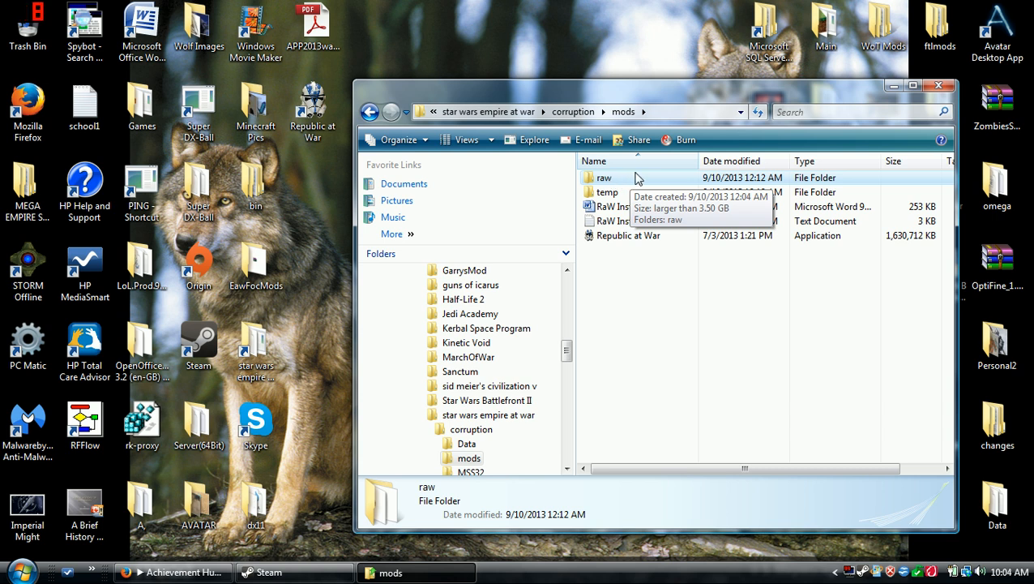
right_click(605, 176)
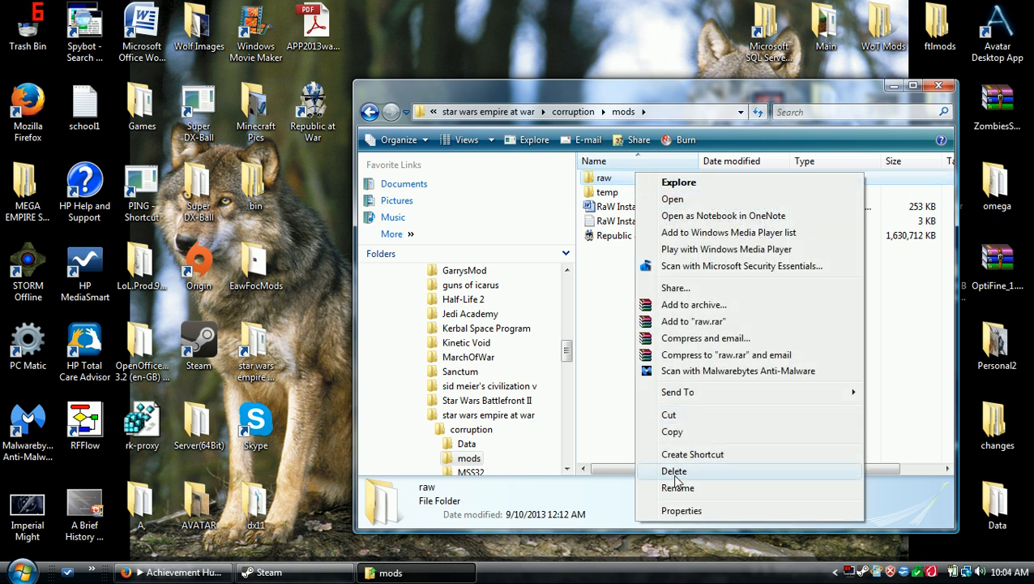
click(677, 487)
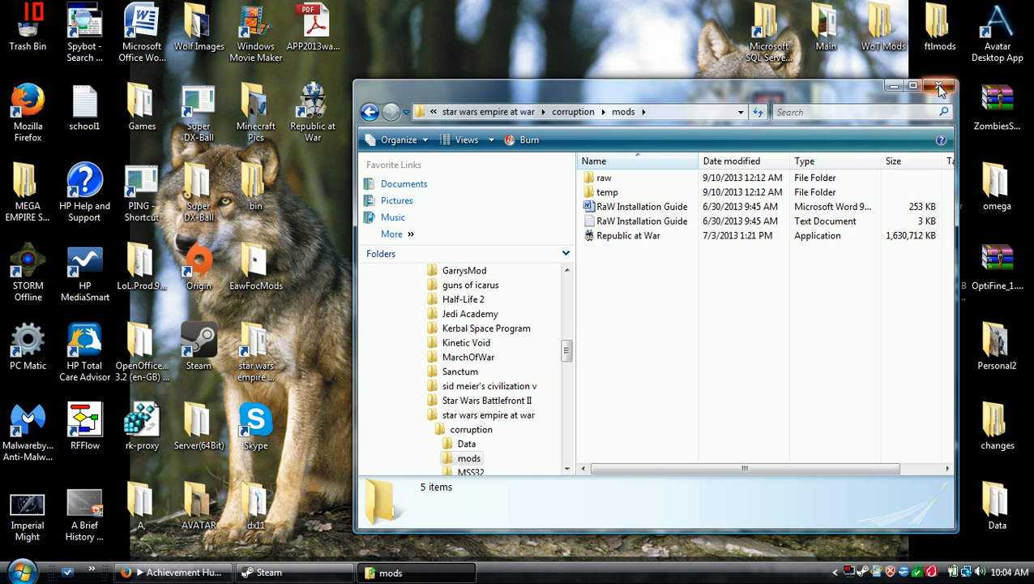
click(269, 573)
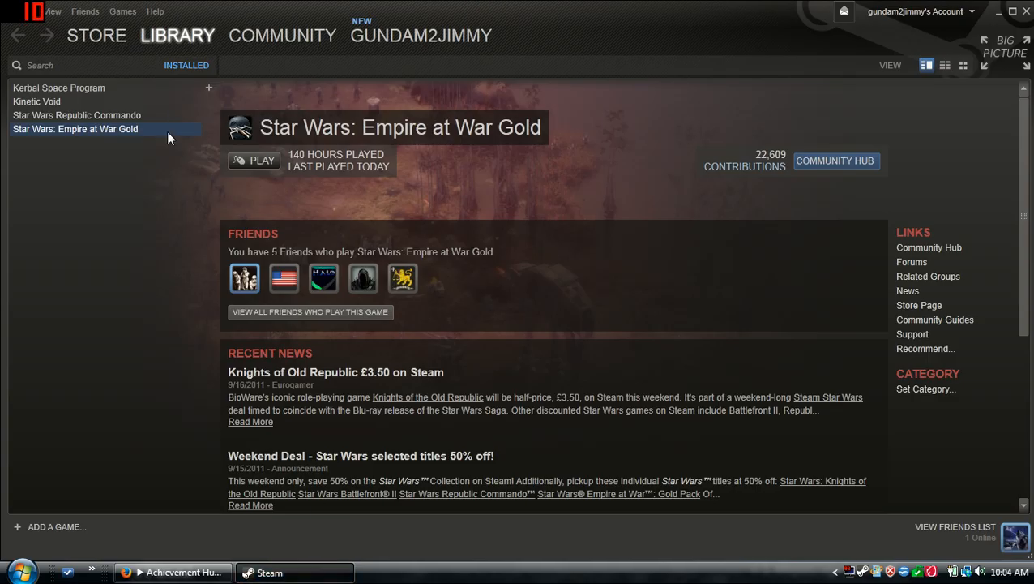
mouse_move(321, 366)
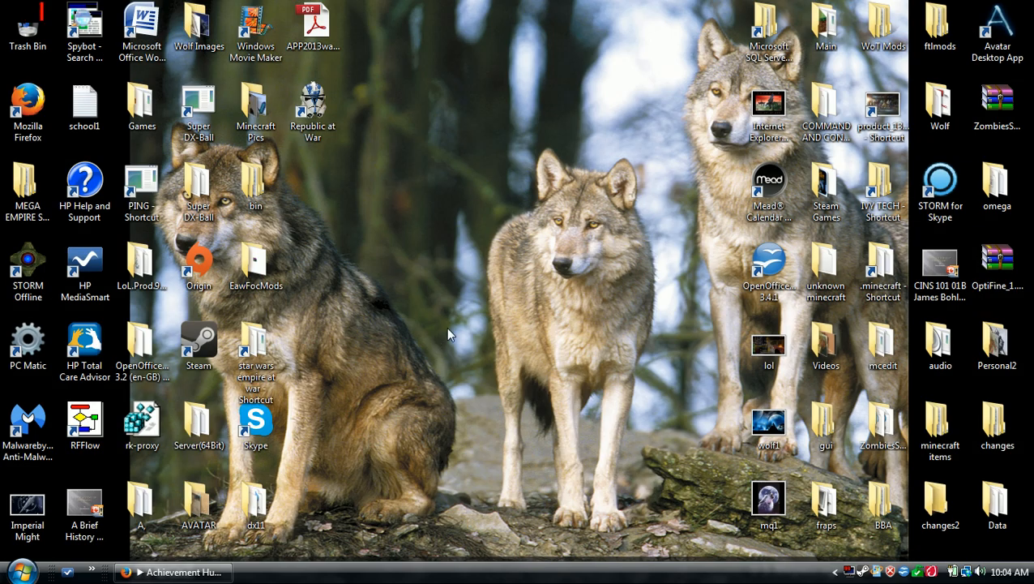
mouse_move(286, 306)
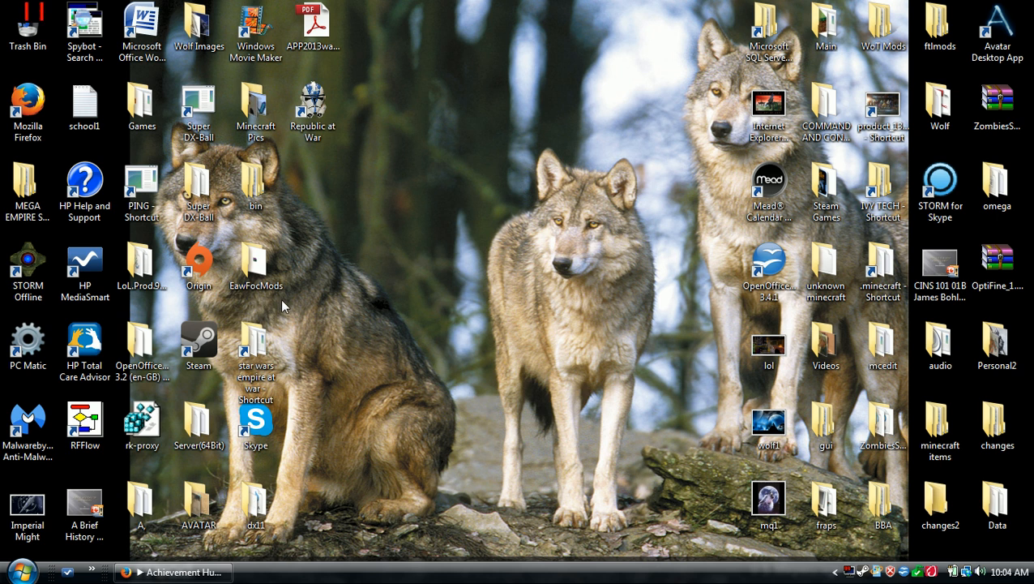
mouse_move(363, 285)
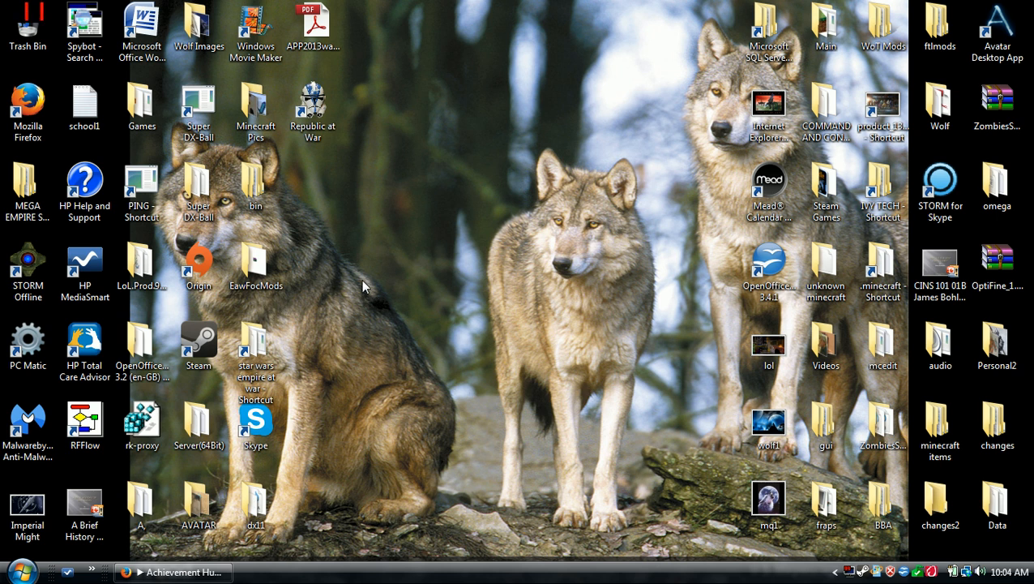
mouse_move(438, 315)
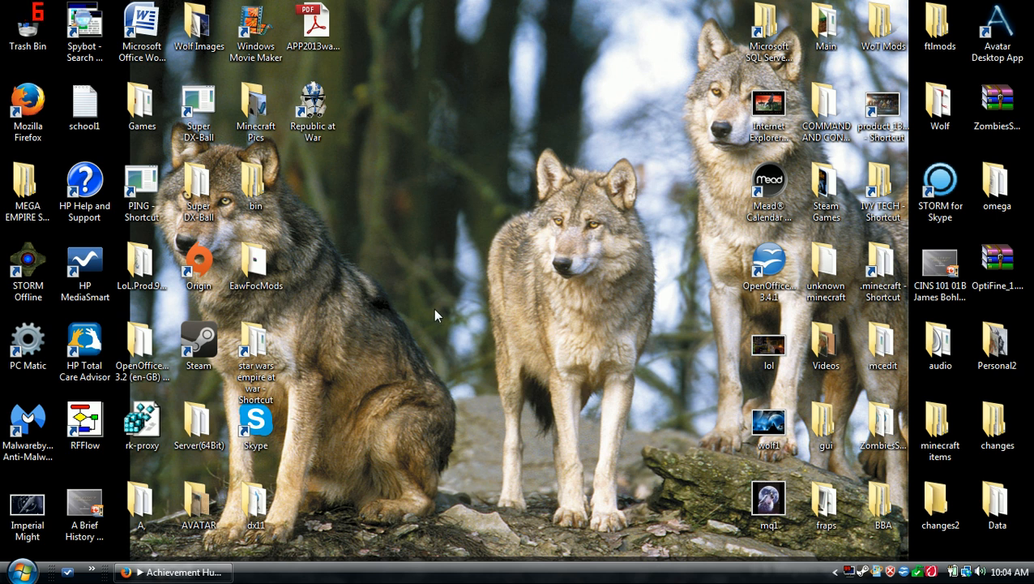